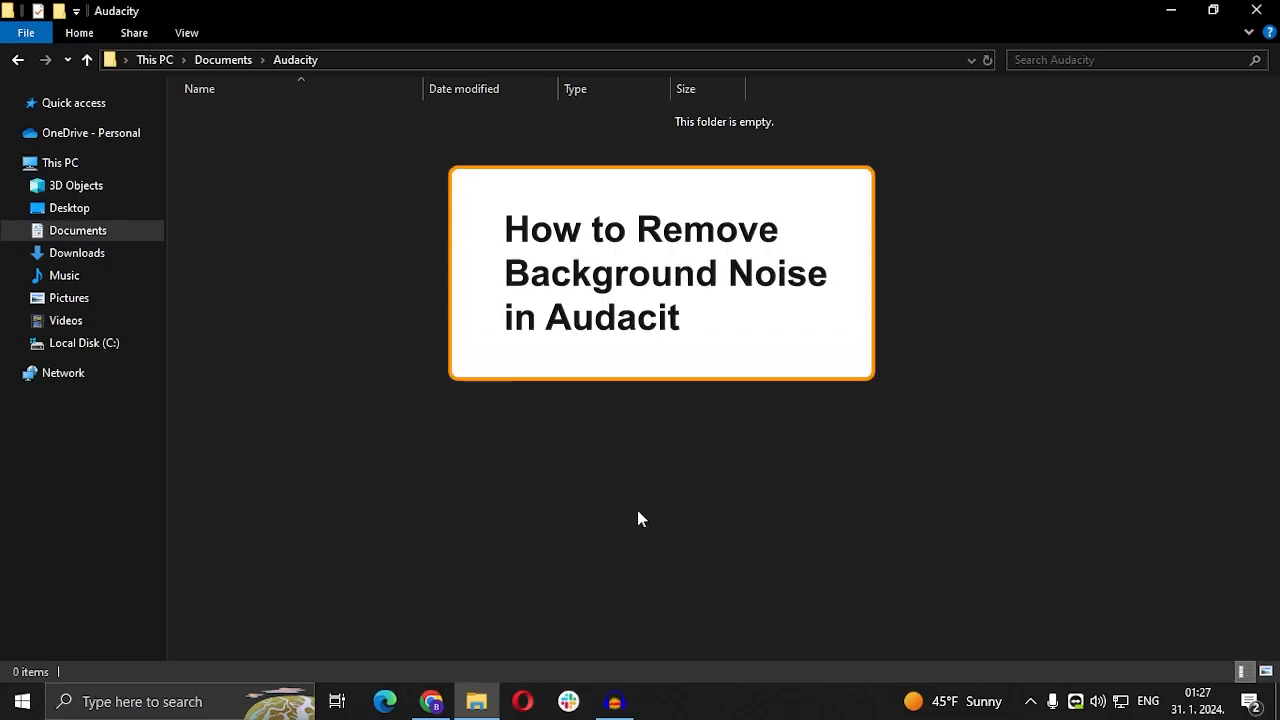
# - Bring up the File menu's dialog for opening an audio file
pyautogui.write('y')
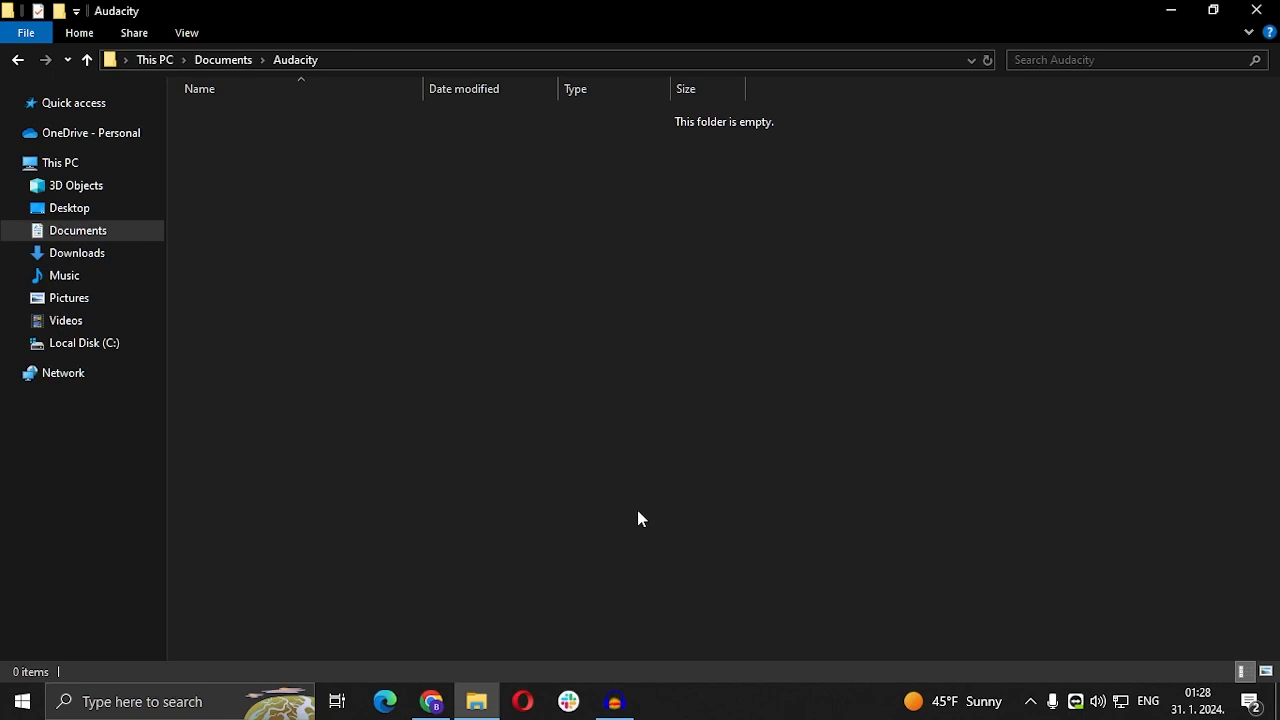
pyautogui.moveTo(483, 471)
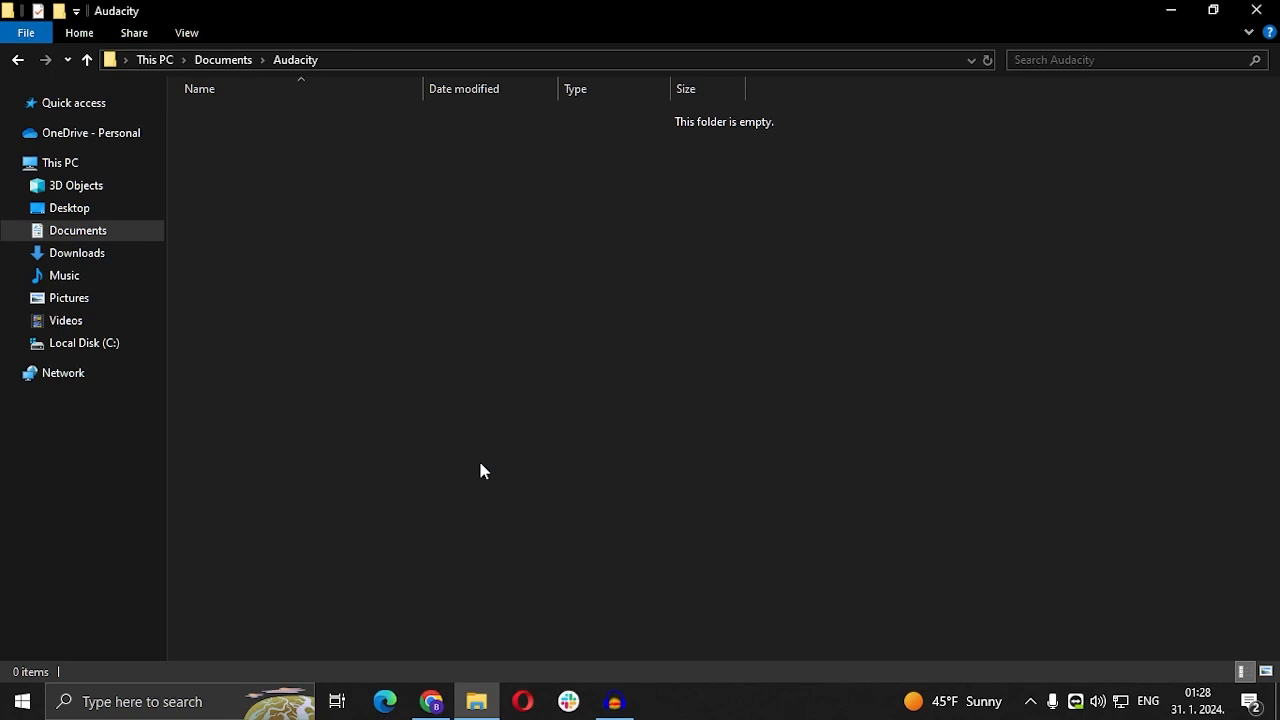
pyautogui.moveTo(624, 574)
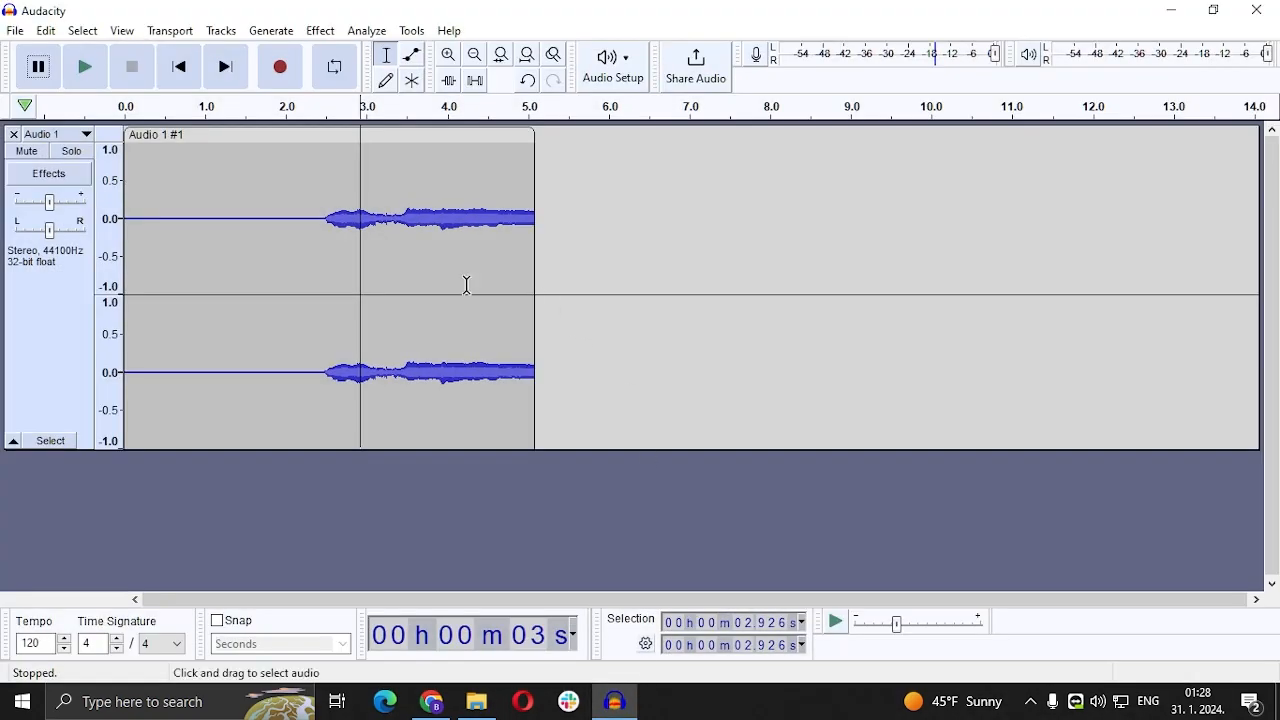
pyautogui.moveTo(243, 135)
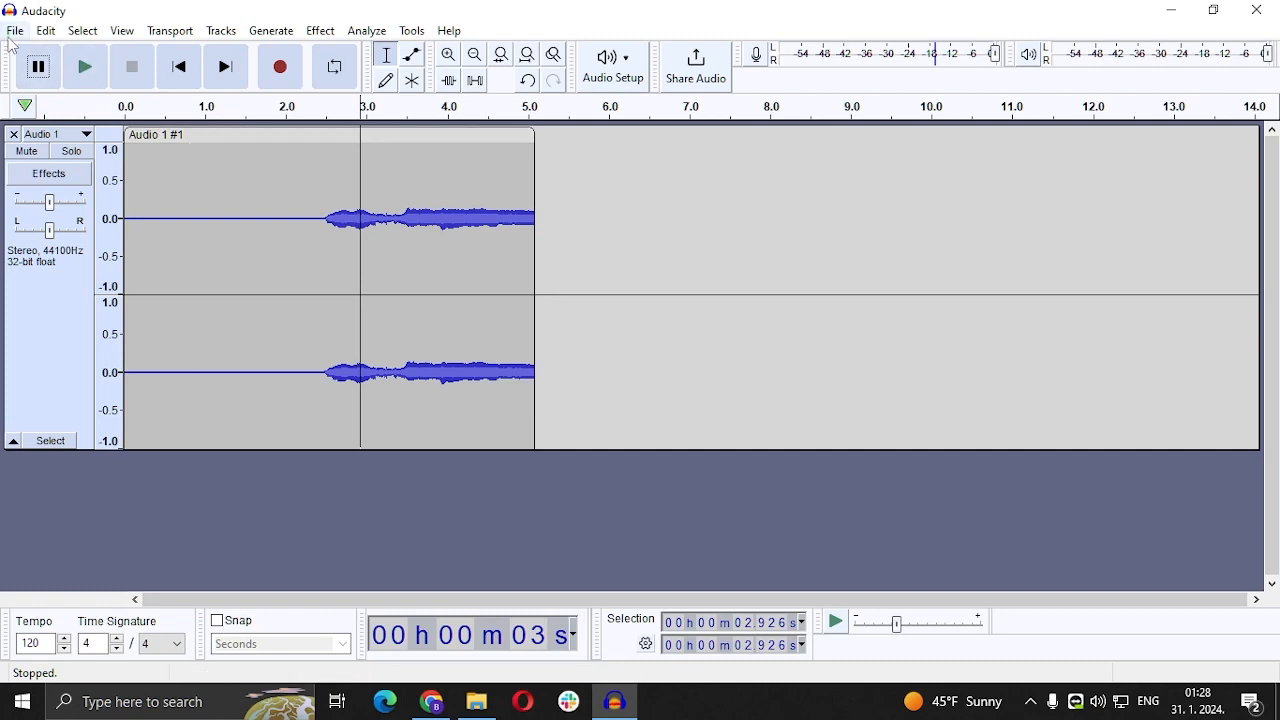
pyautogui.click(14, 32)
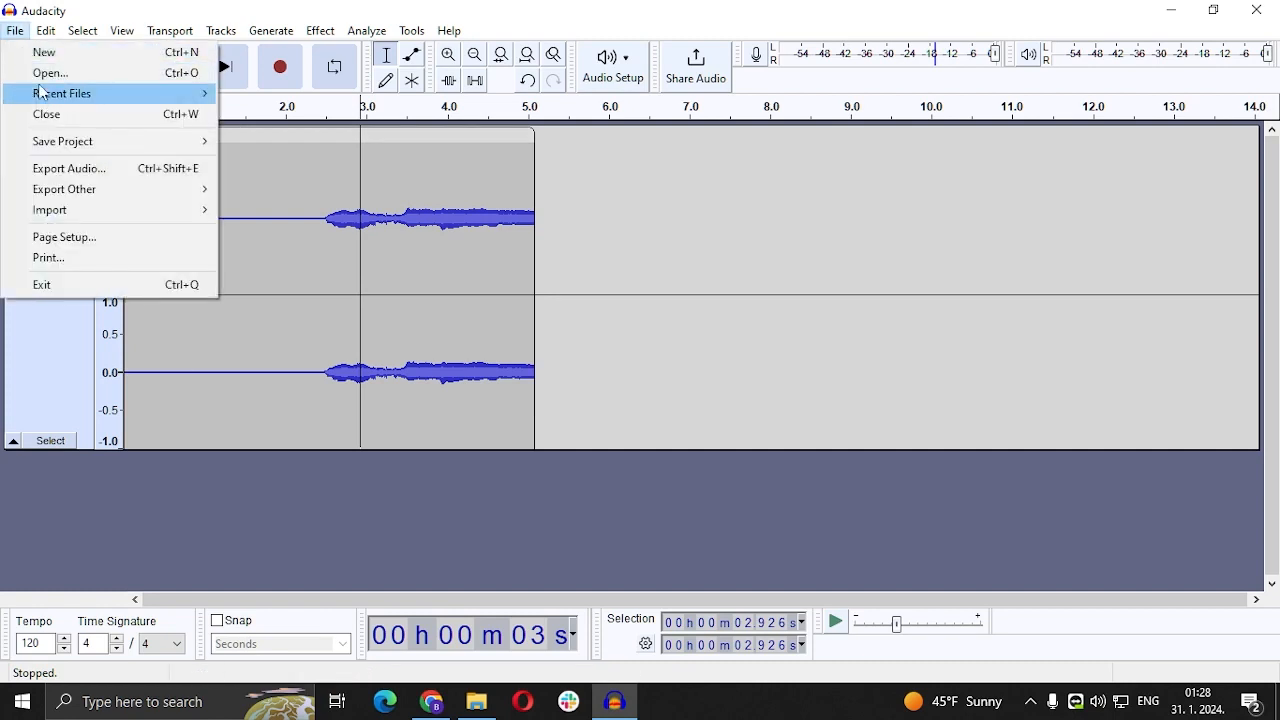
pyautogui.click(49, 71)
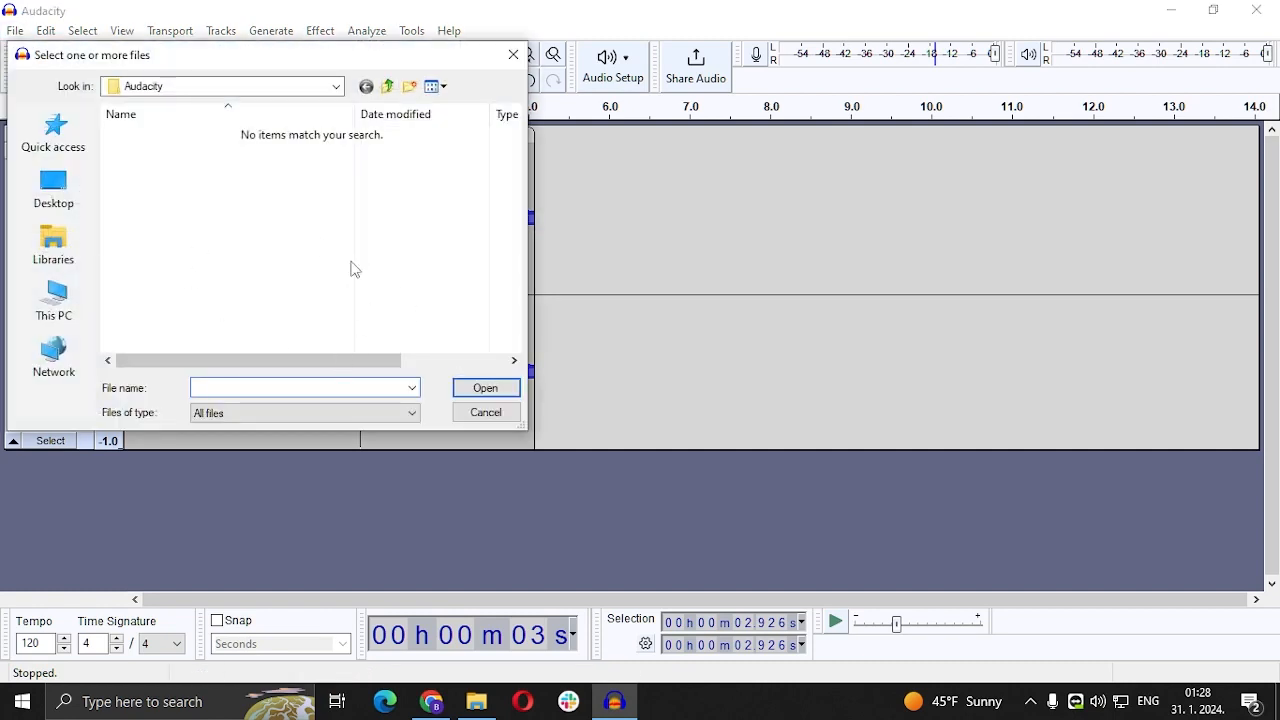
pyautogui.moveTo(241, 205)
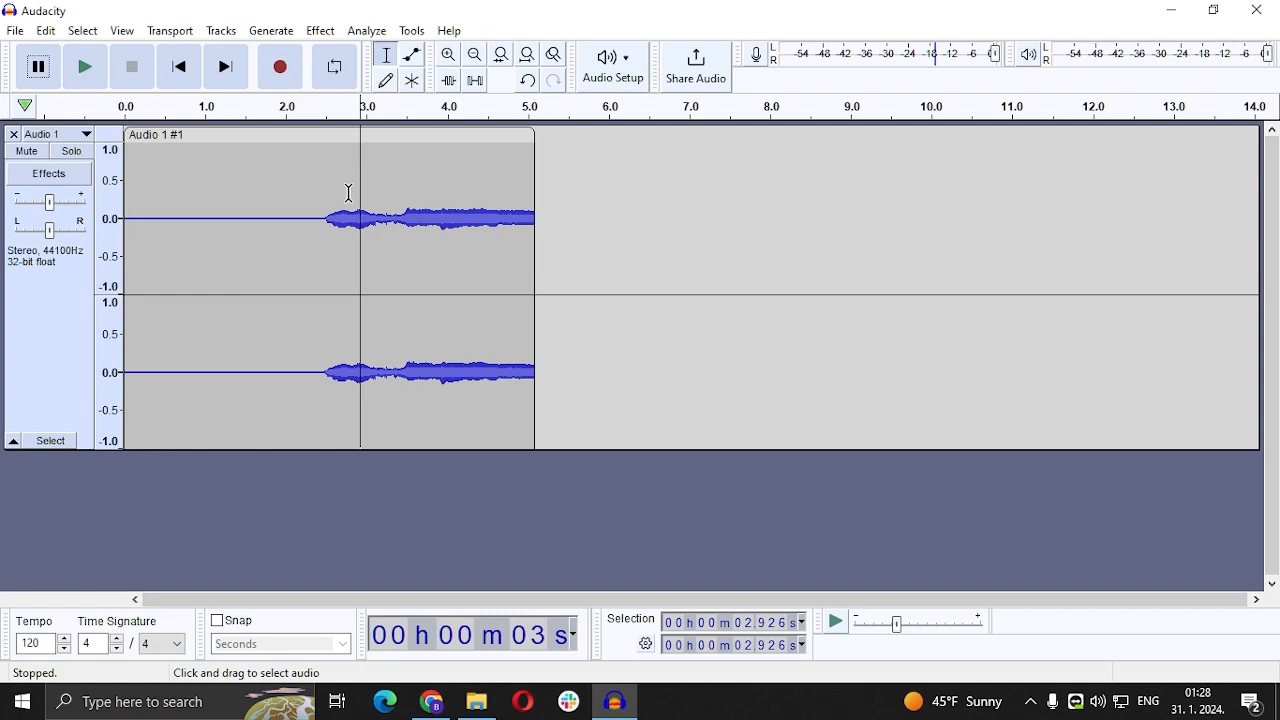
pyautogui.moveTo(154, 180)
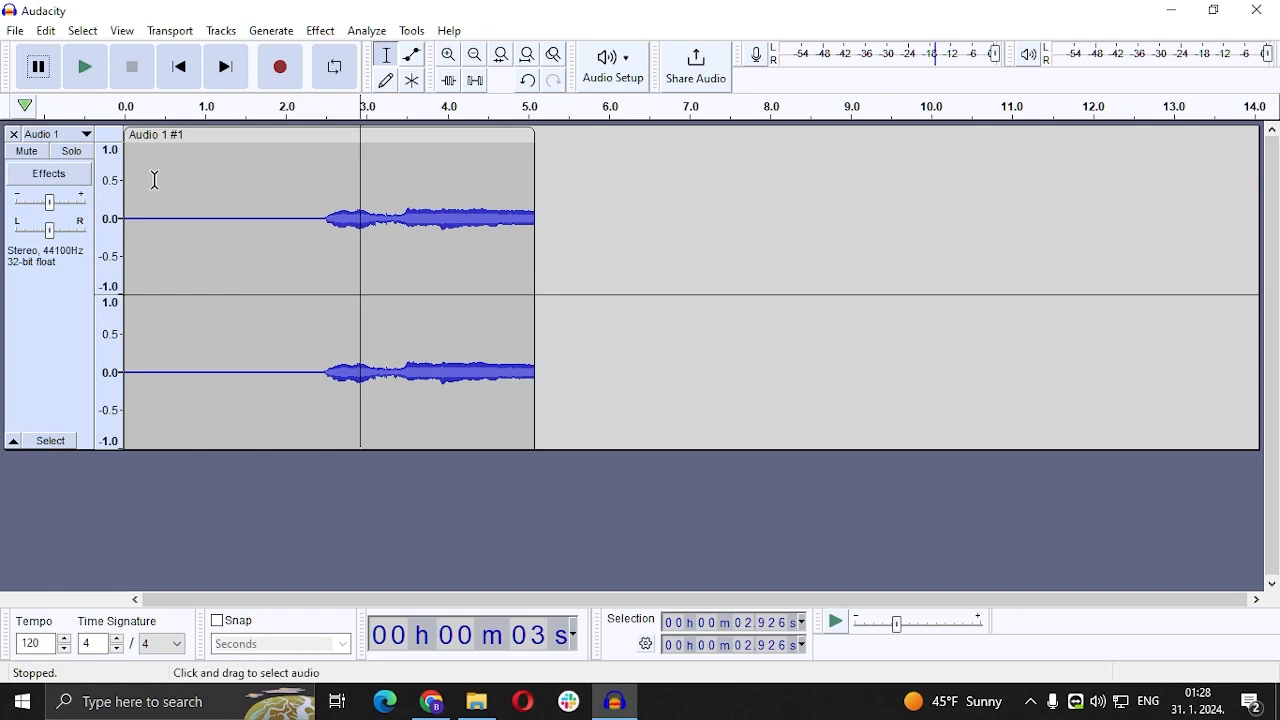
# - Select the quiet noise stretch near the start (~0.2–1.5 s) and launch Noise Reduction
pyautogui.moveTo(136, 190); pyautogui.dragTo(205, 190)
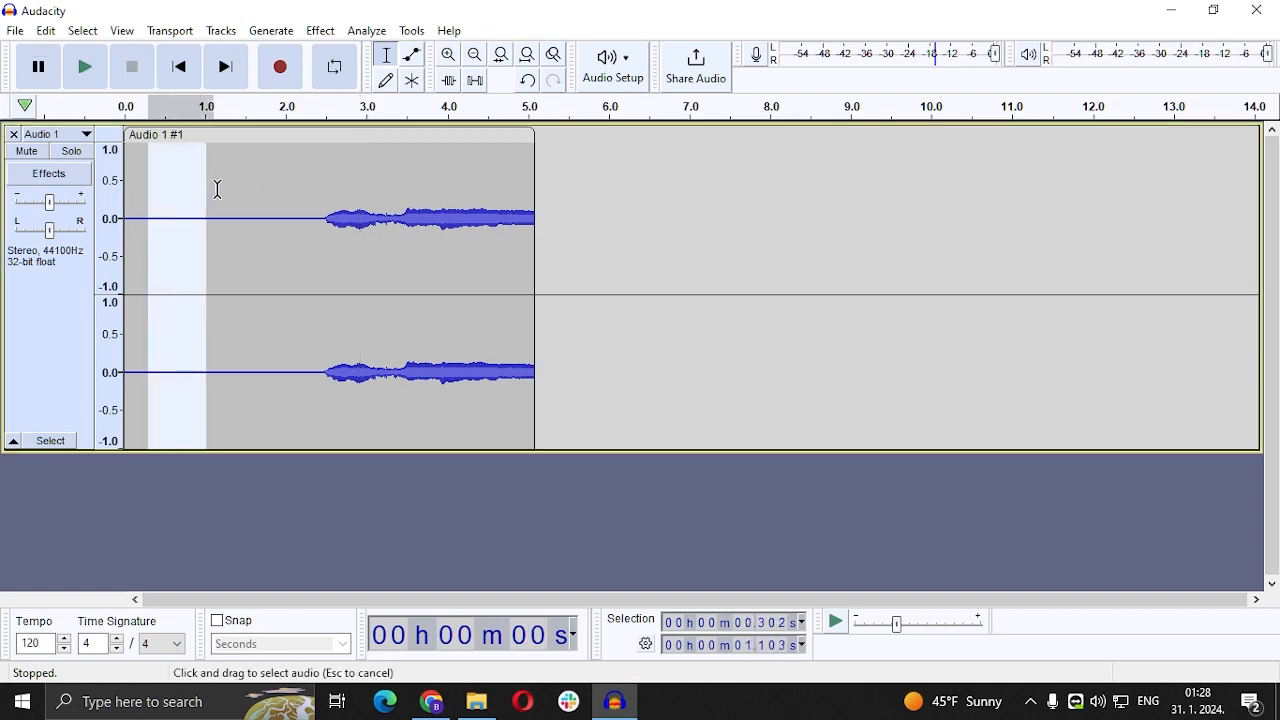
pyautogui.moveTo(205, 175); pyautogui.dragTo(258, 175)
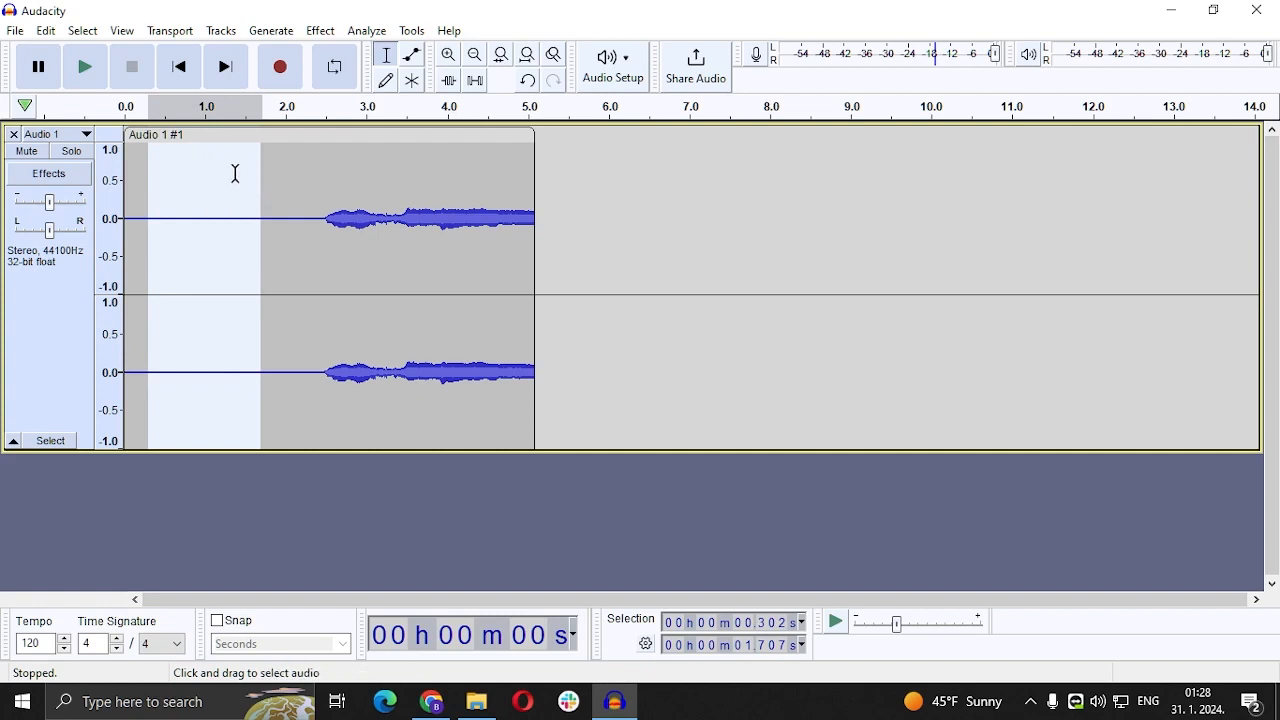
pyautogui.moveTo(183, 211)
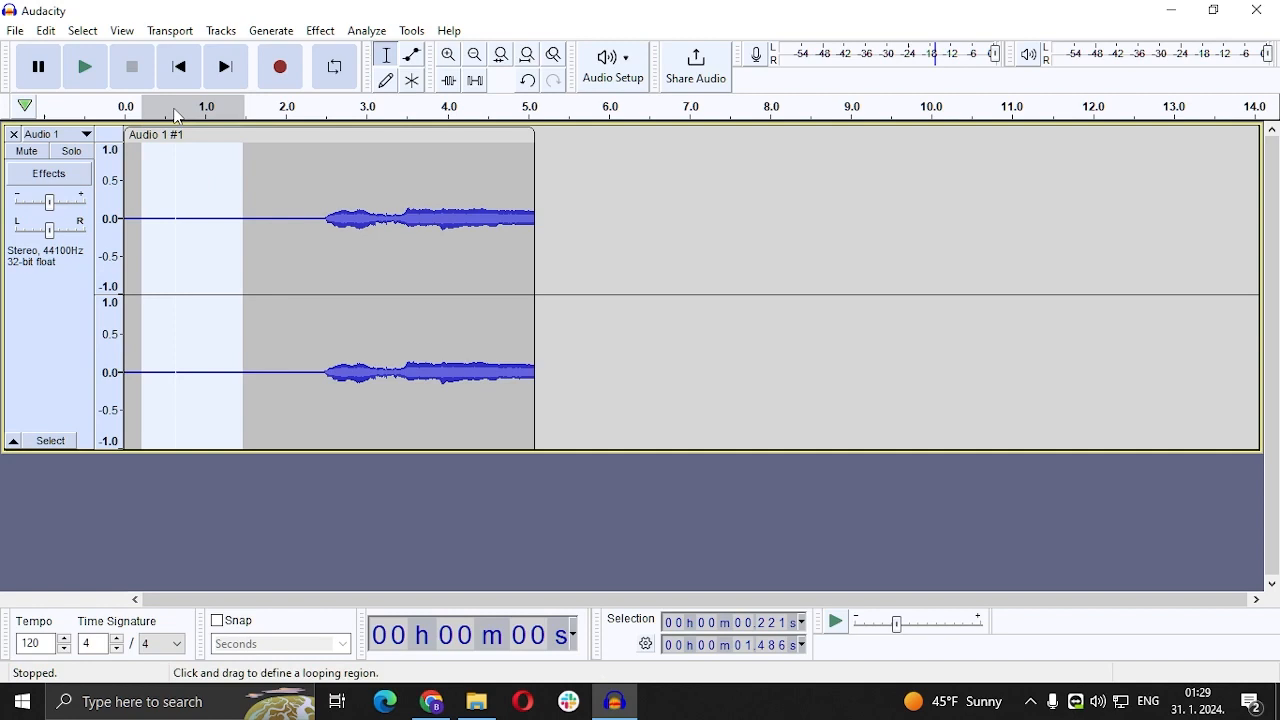
pyautogui.click(320, 30)
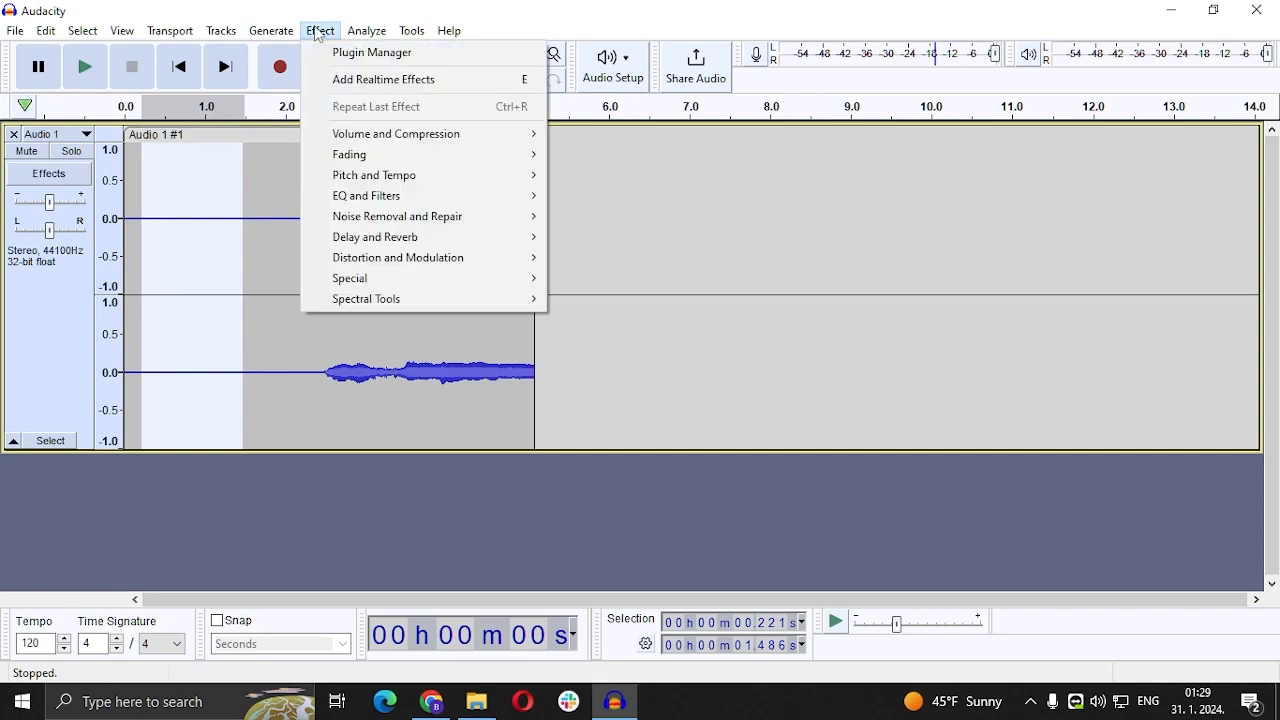
pyautogui.moveTo(407, 298)
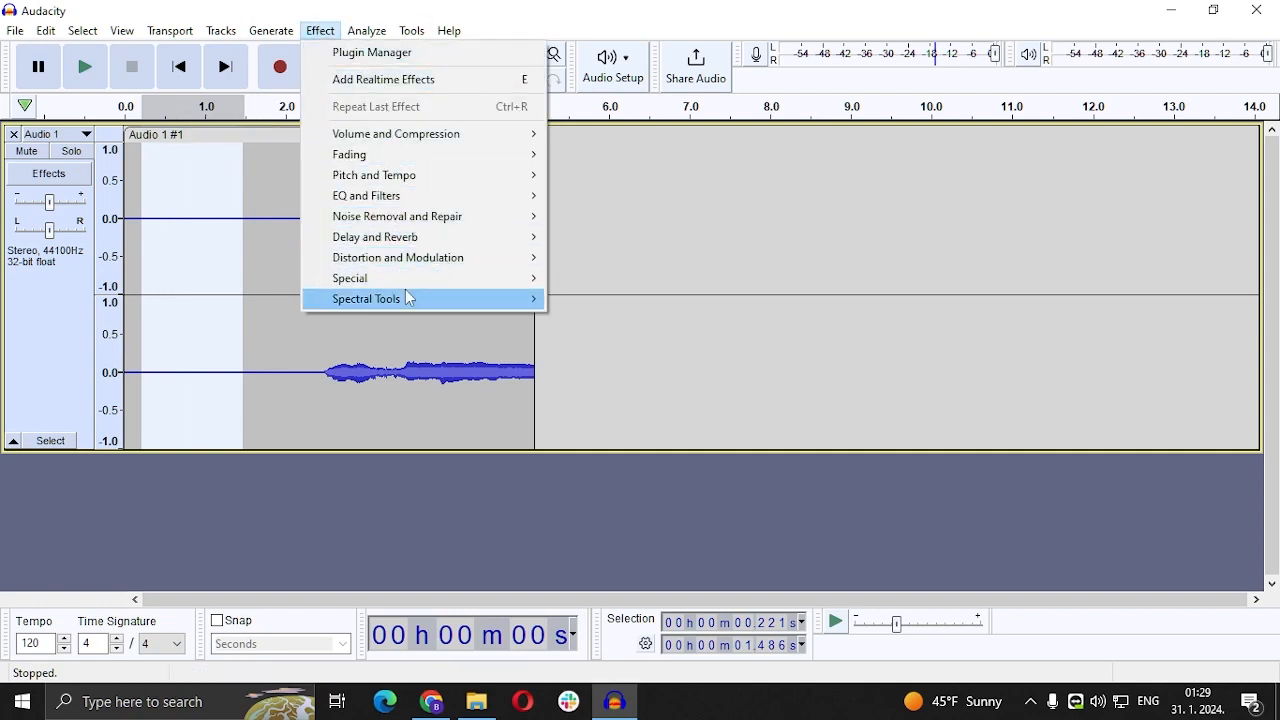
pyautogui.moveTo(485, 216)
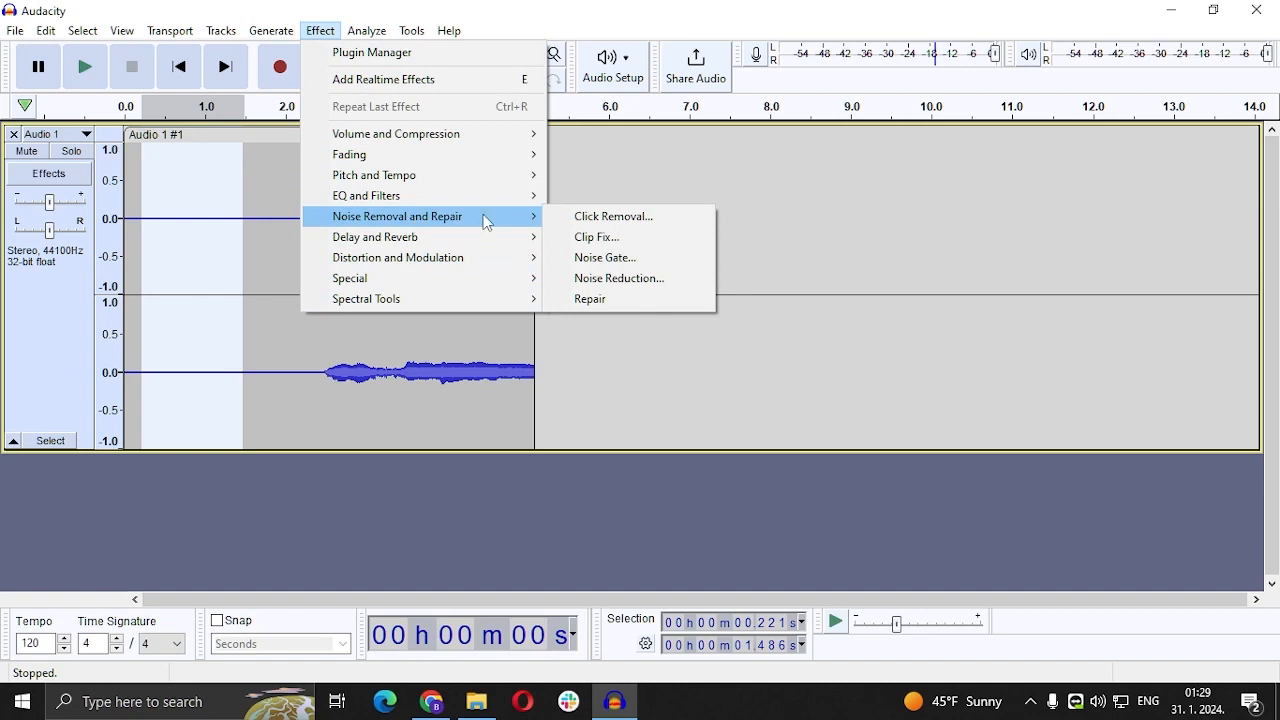
pyautogui.moveTo(633, 287)
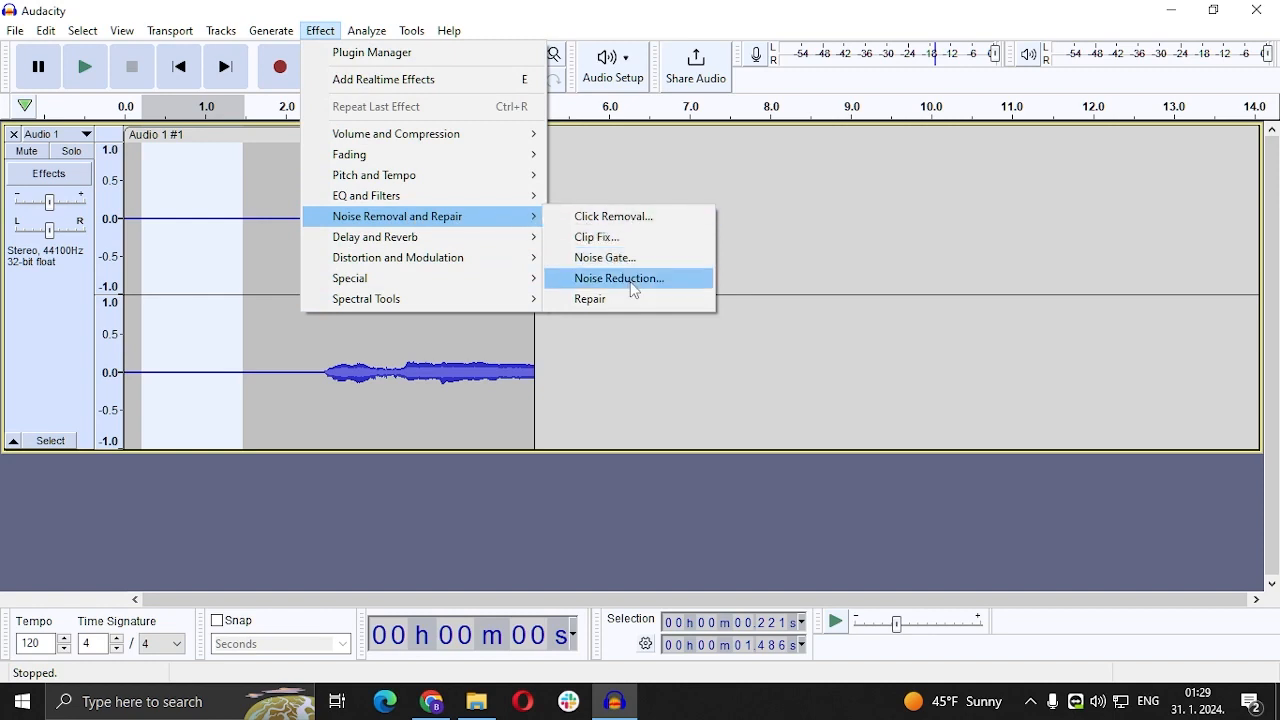
pyautogui.click(618, 278)
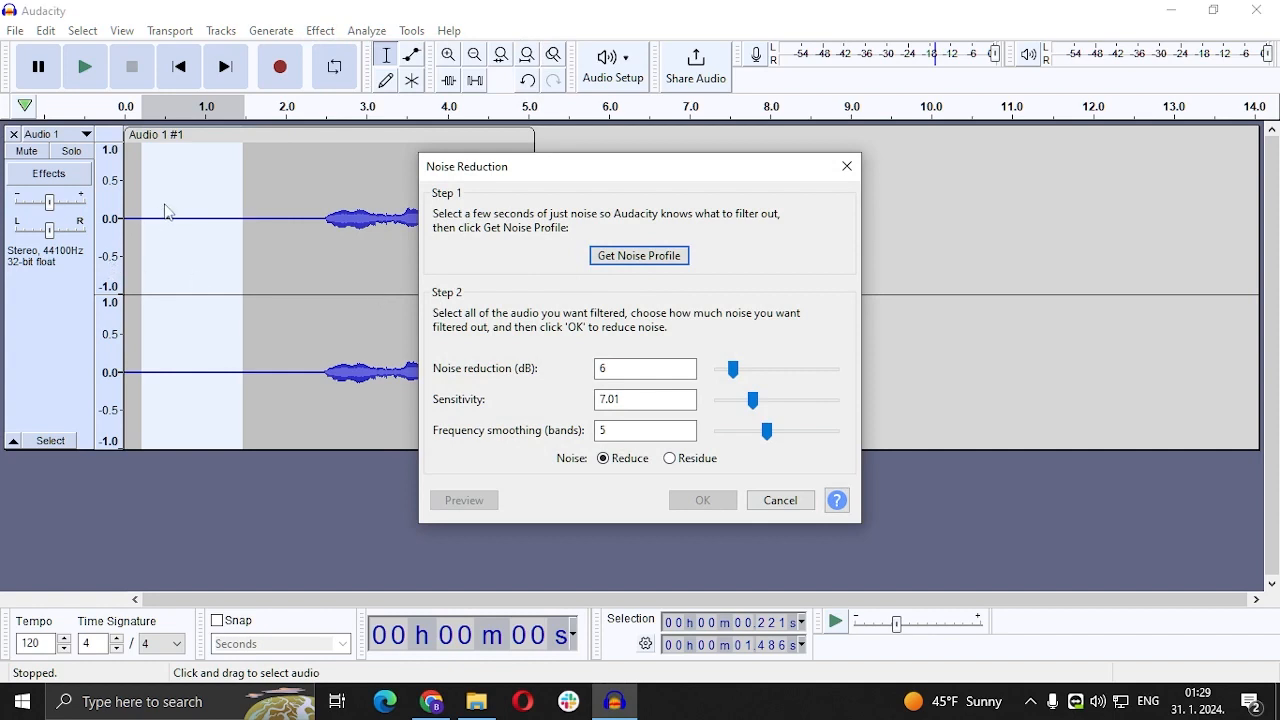
pyautogui.moveTo(143, 234)
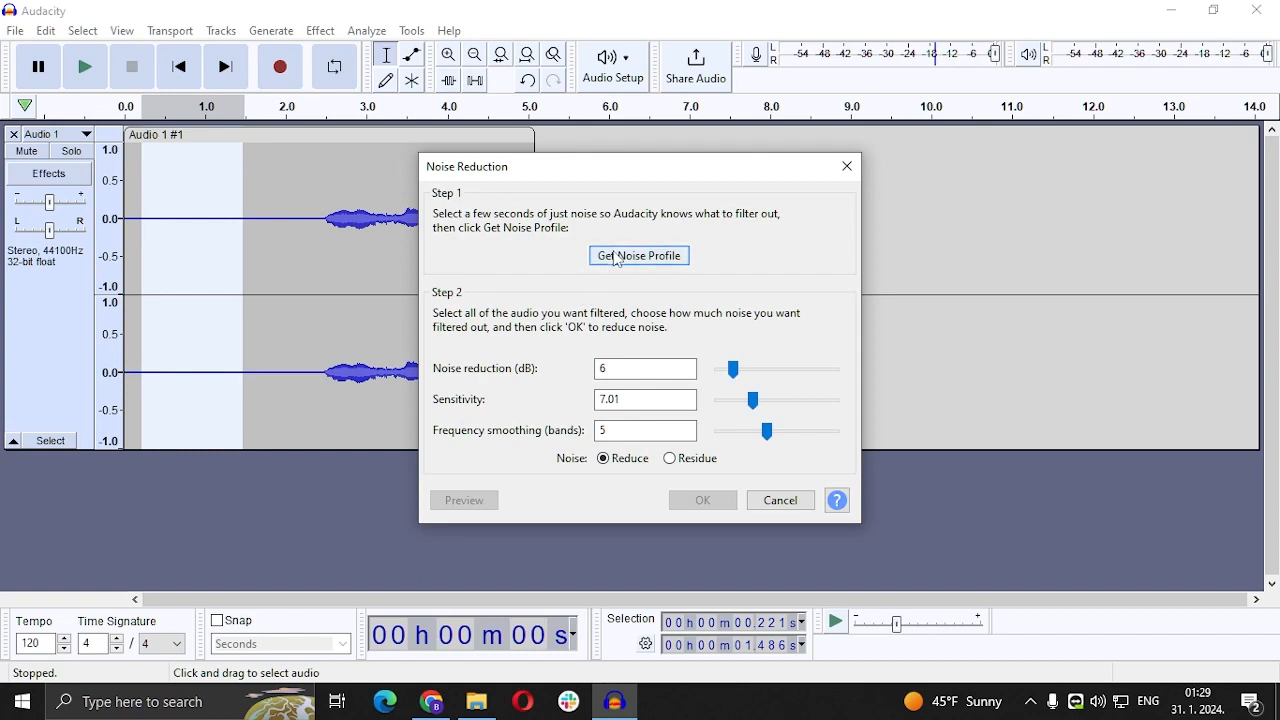
pyautogui.moveTo(388, 174)
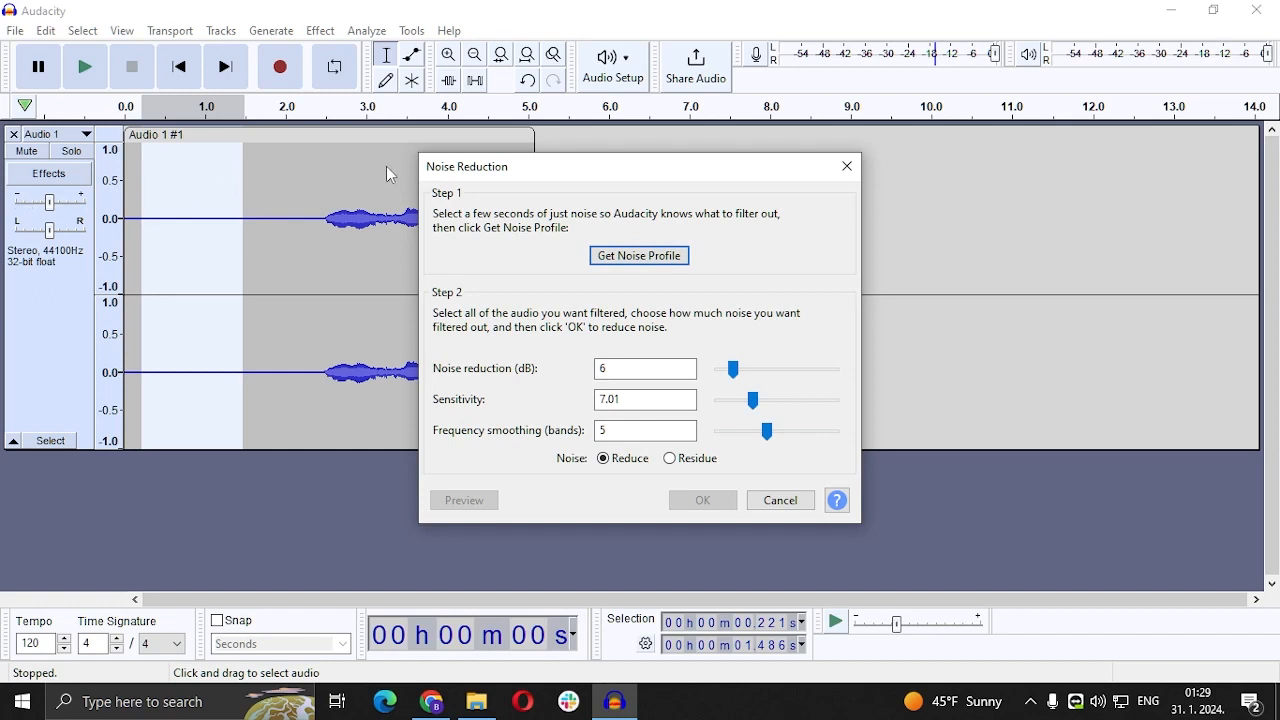
pyautogui.moveTo(705, 483)
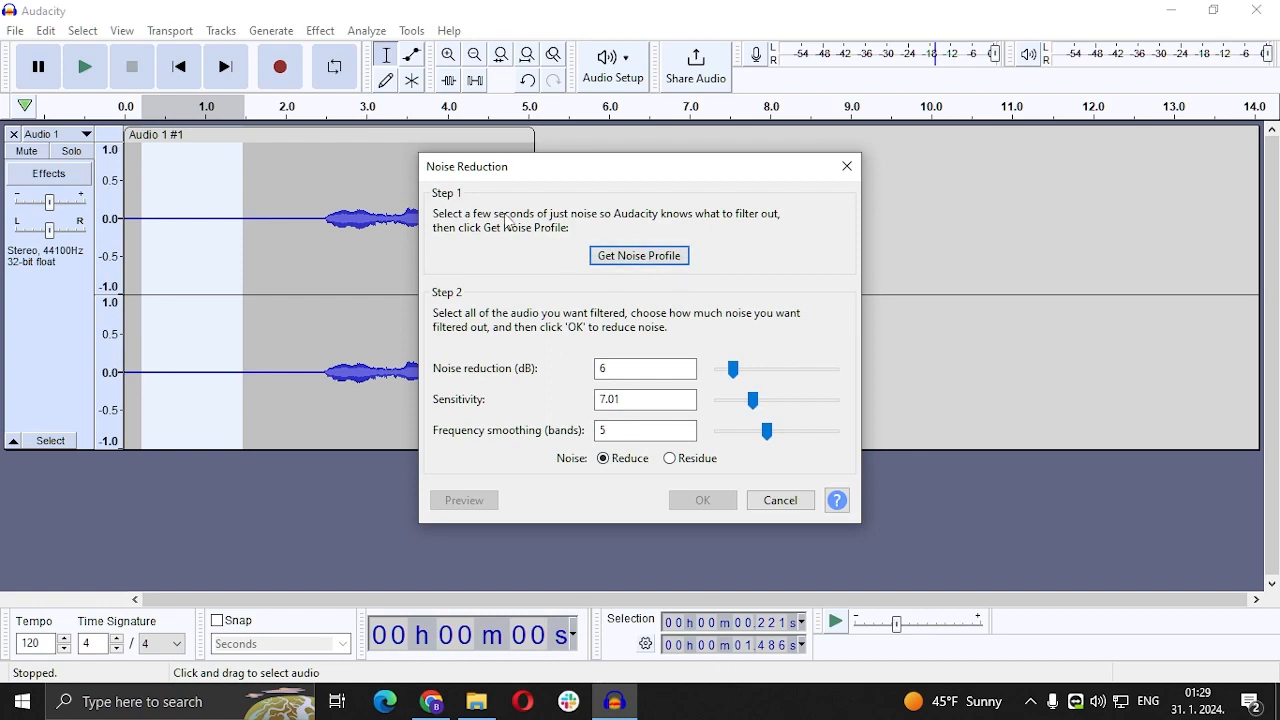
pyautogui.moveTo(595, 233)
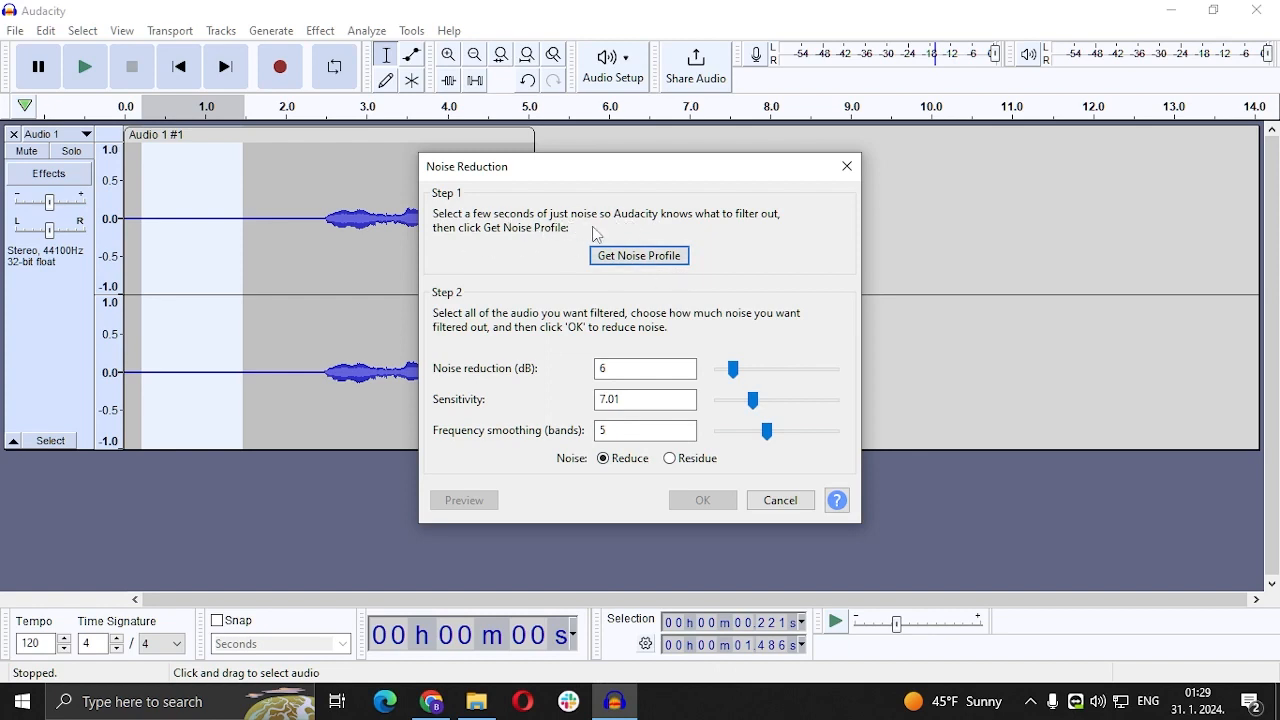
pyautogui.moveTo(687, 232)
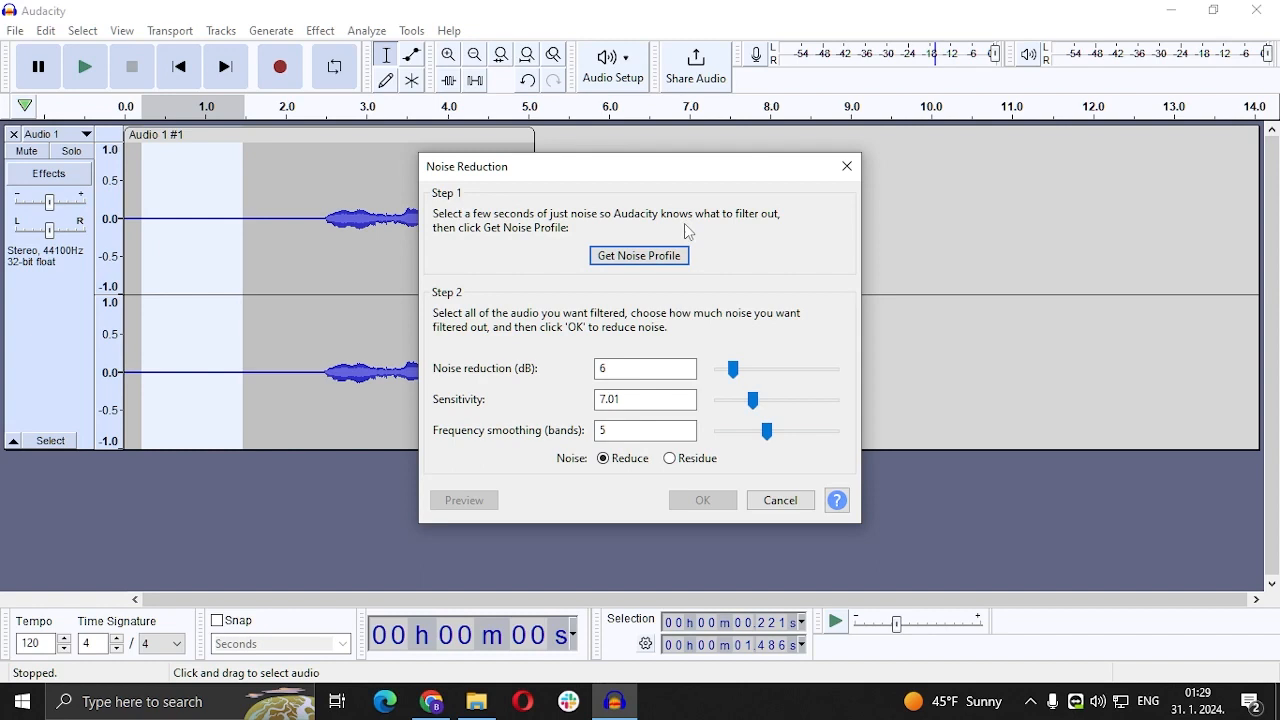
pyautogui.moveTo(505, 258)
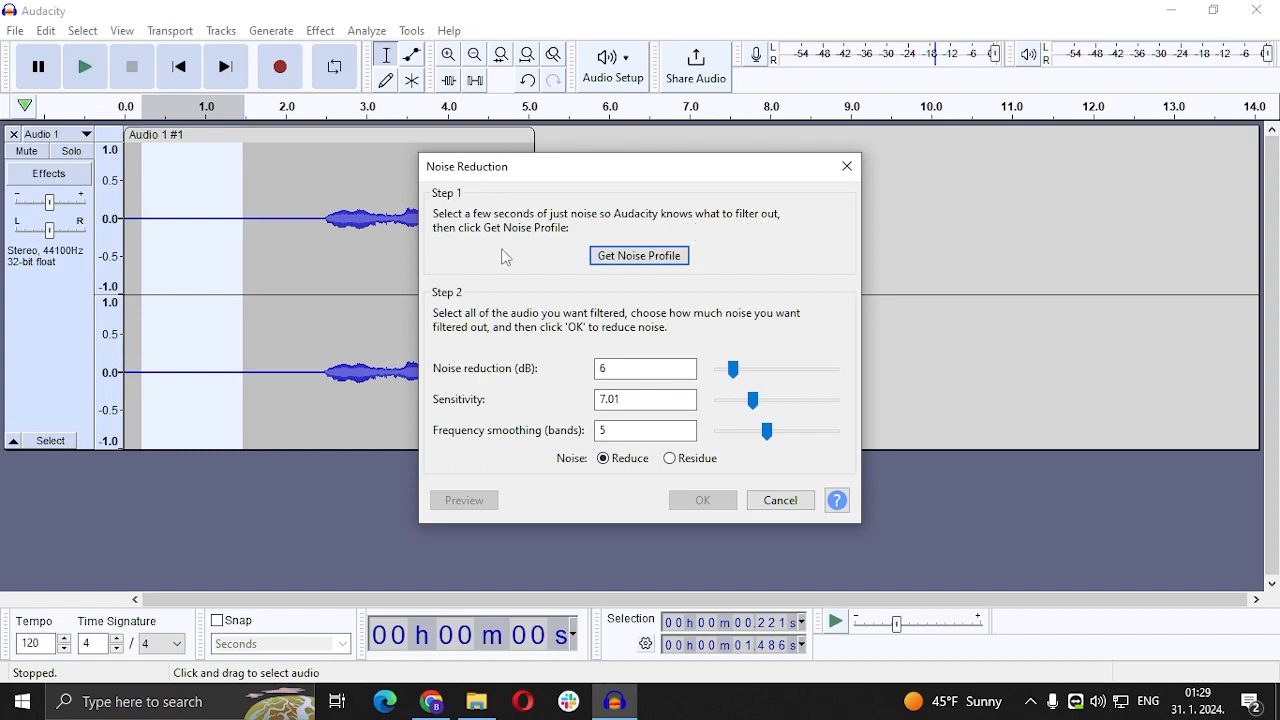
pyautogui.moveTo(634, 258)
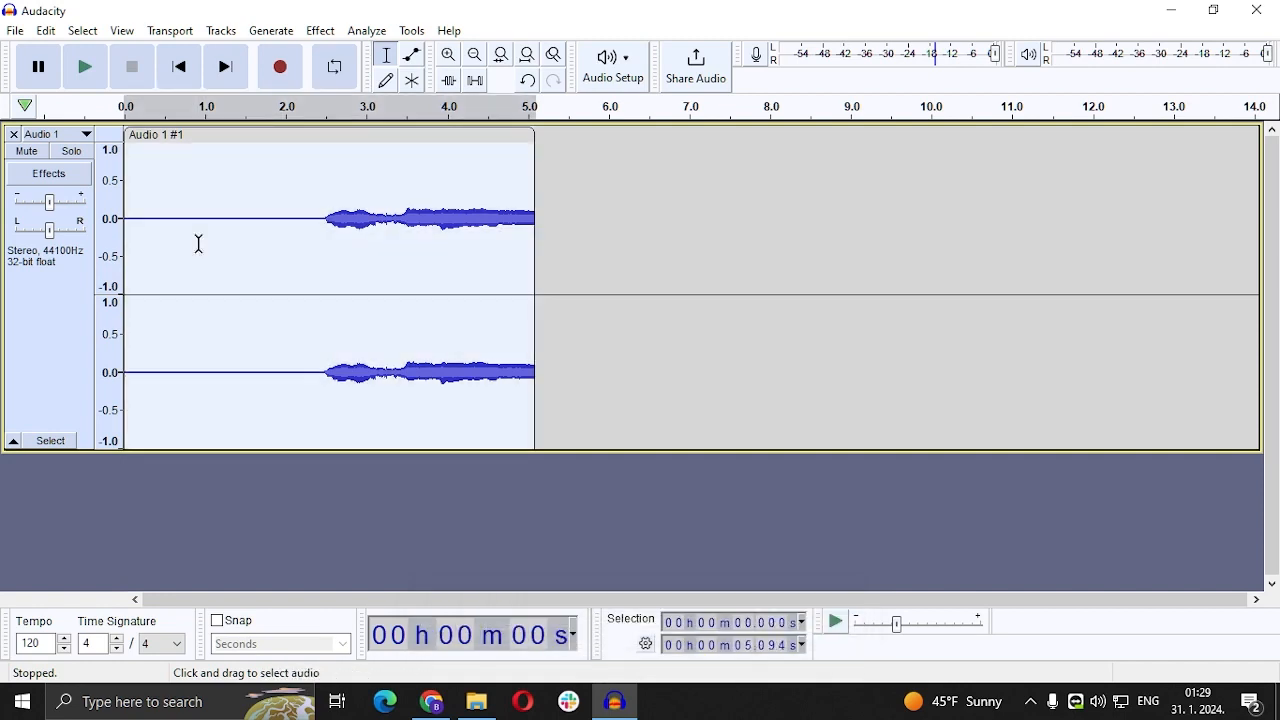
pyautogui.moveTo(273, 219)
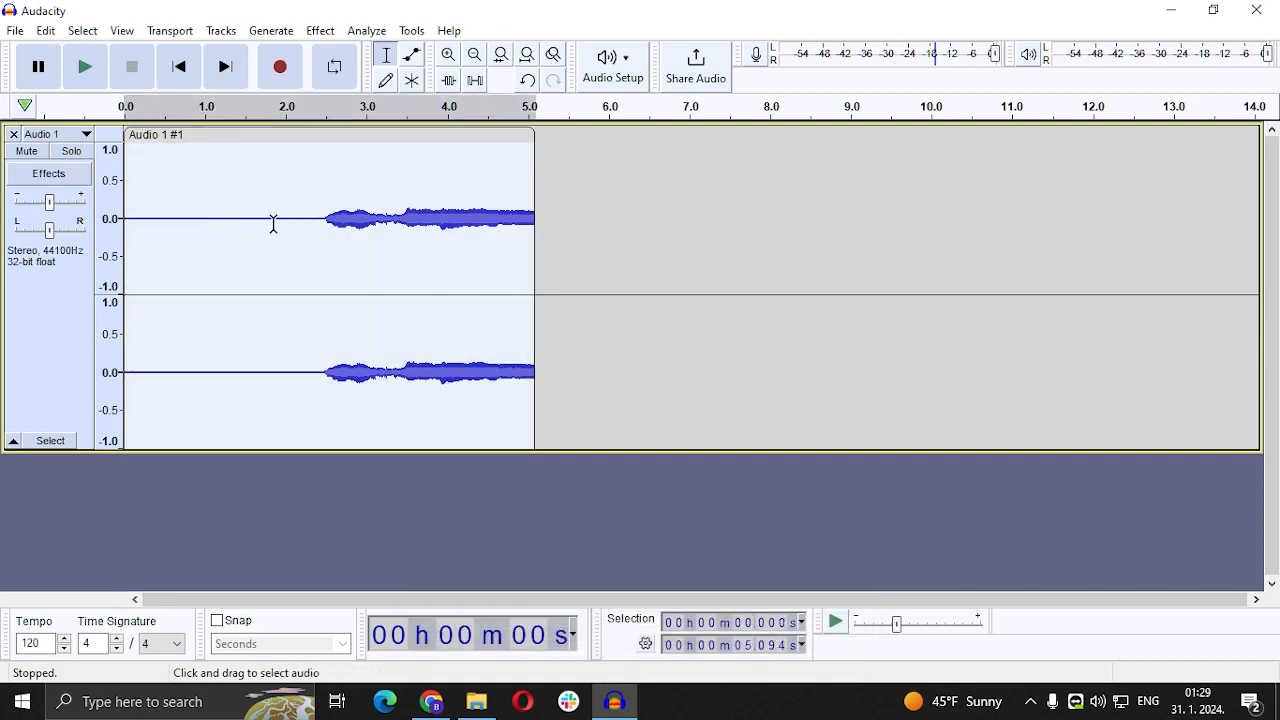
pyautogui.moveTo(304, 125)
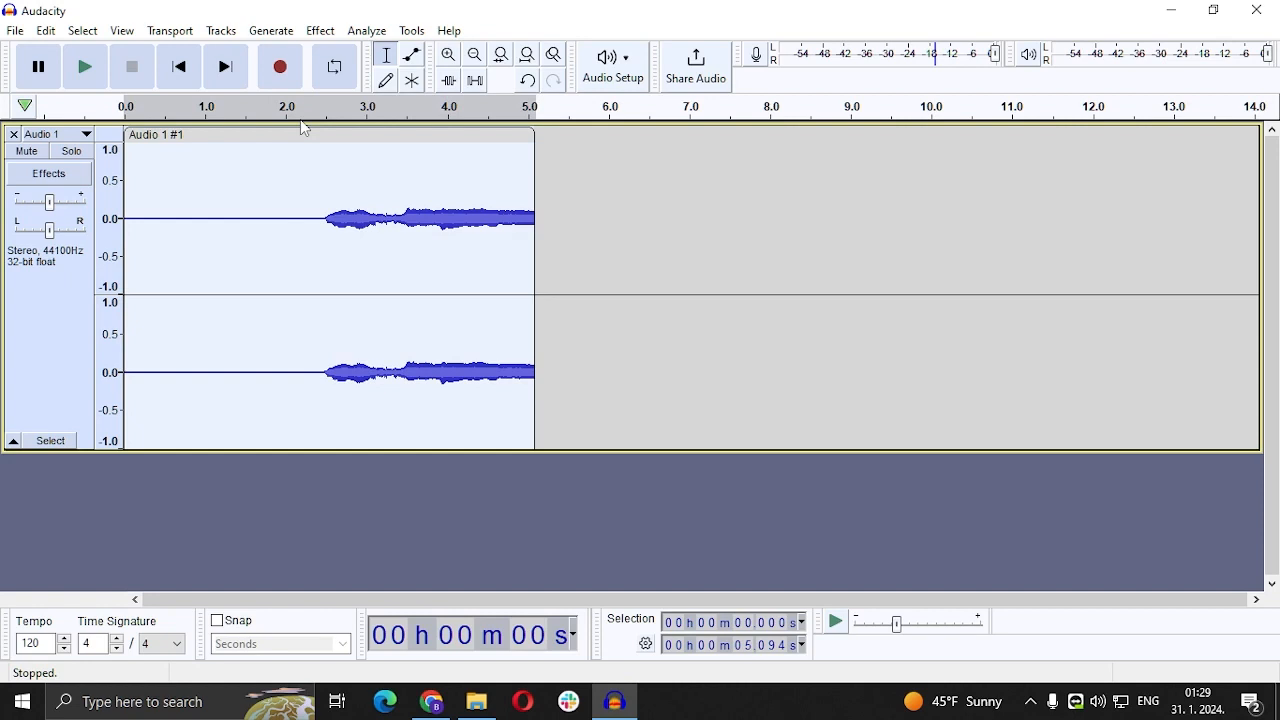
# - Reopen Effect > Noise Reduction with the entire clip selected
pyautogui.click(320, 30)
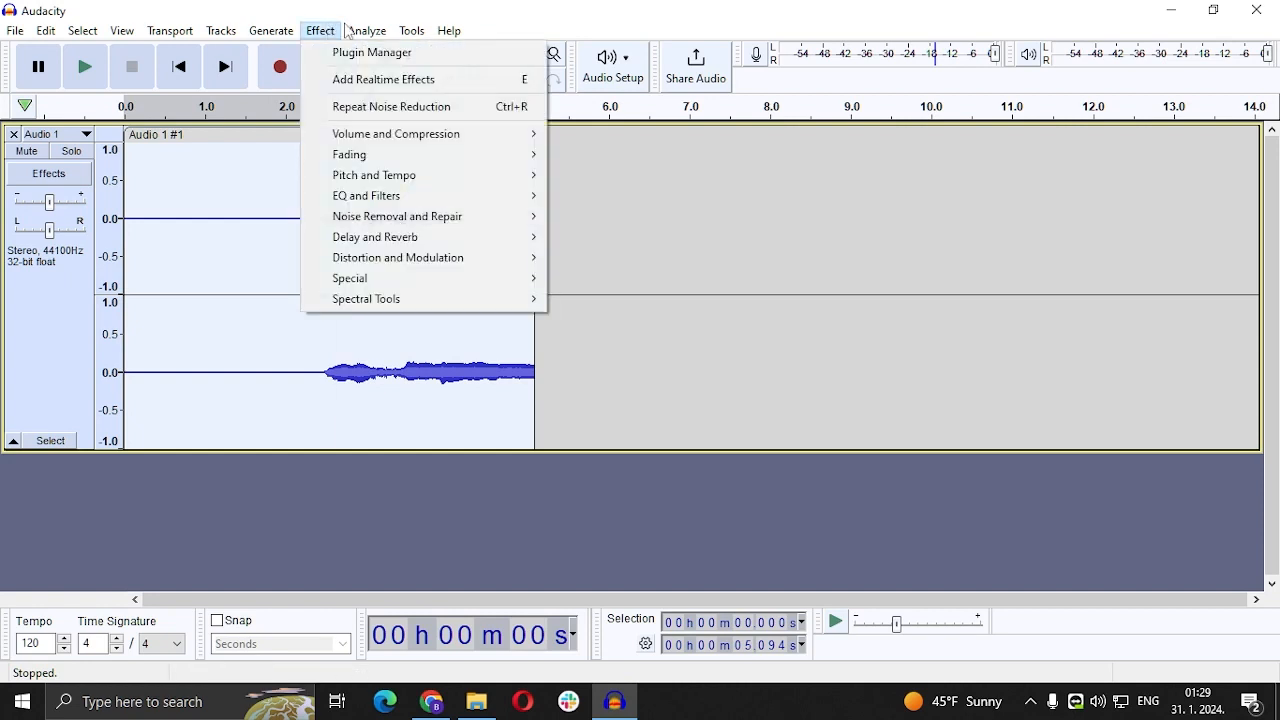
pyautogui.moveTo(368, 232)
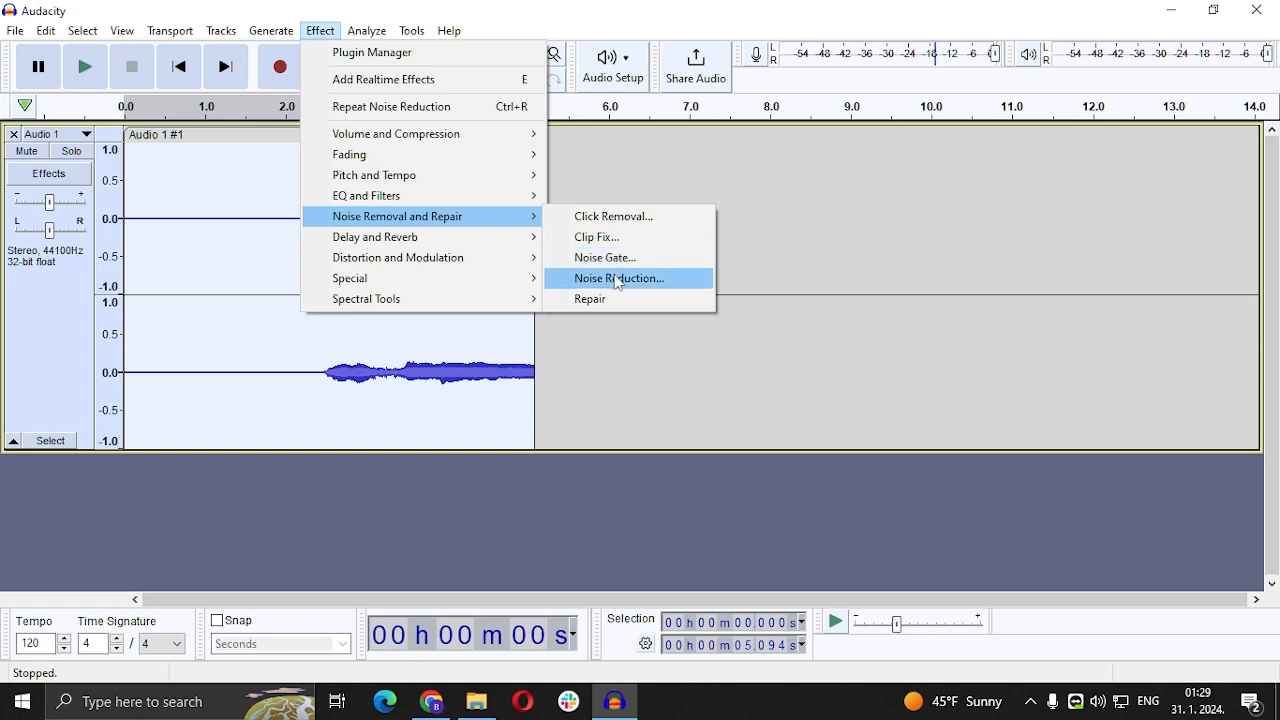
pyautogui.click(618, 278)
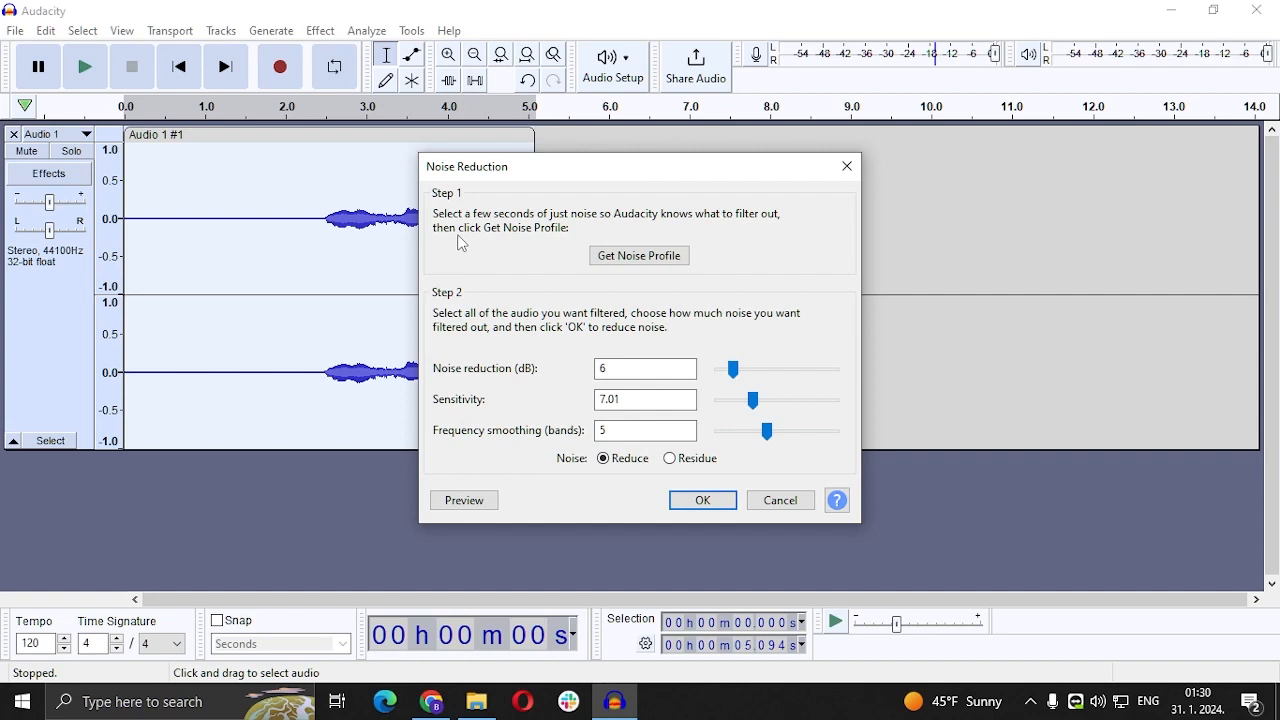
pyautogui.moveTo(622, 302)
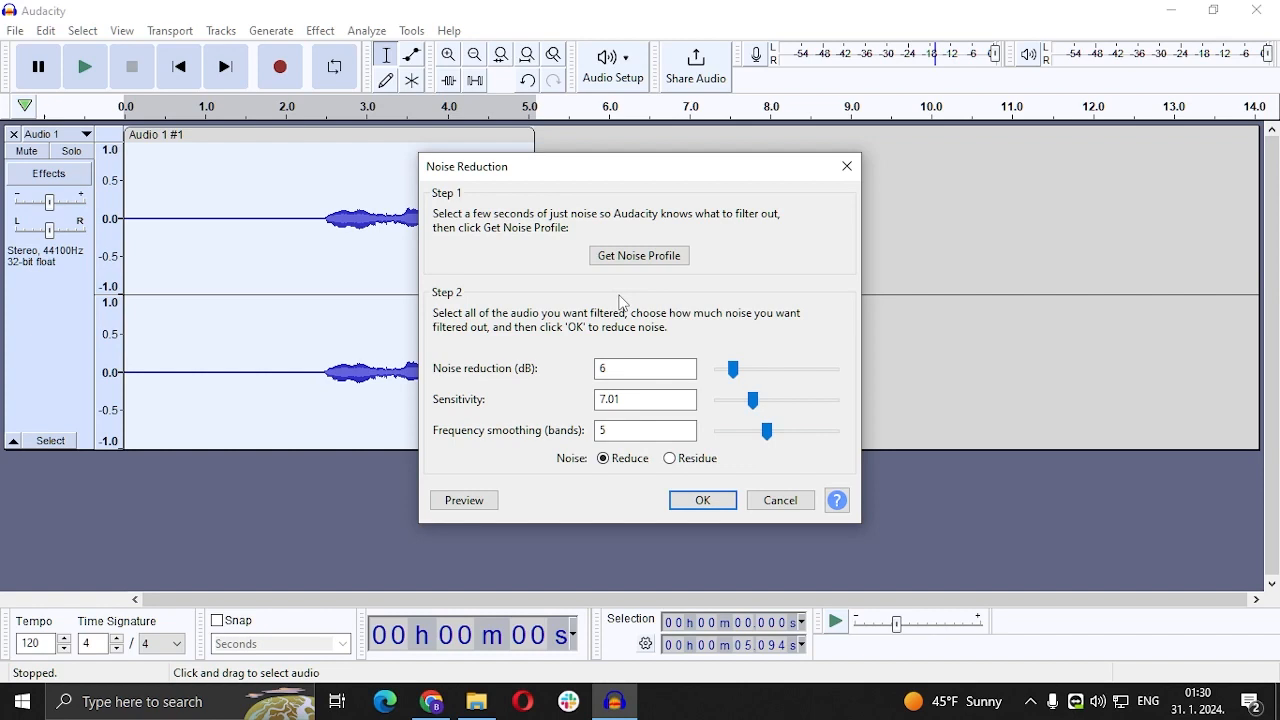
pyautogui.moveTo(525, 336)
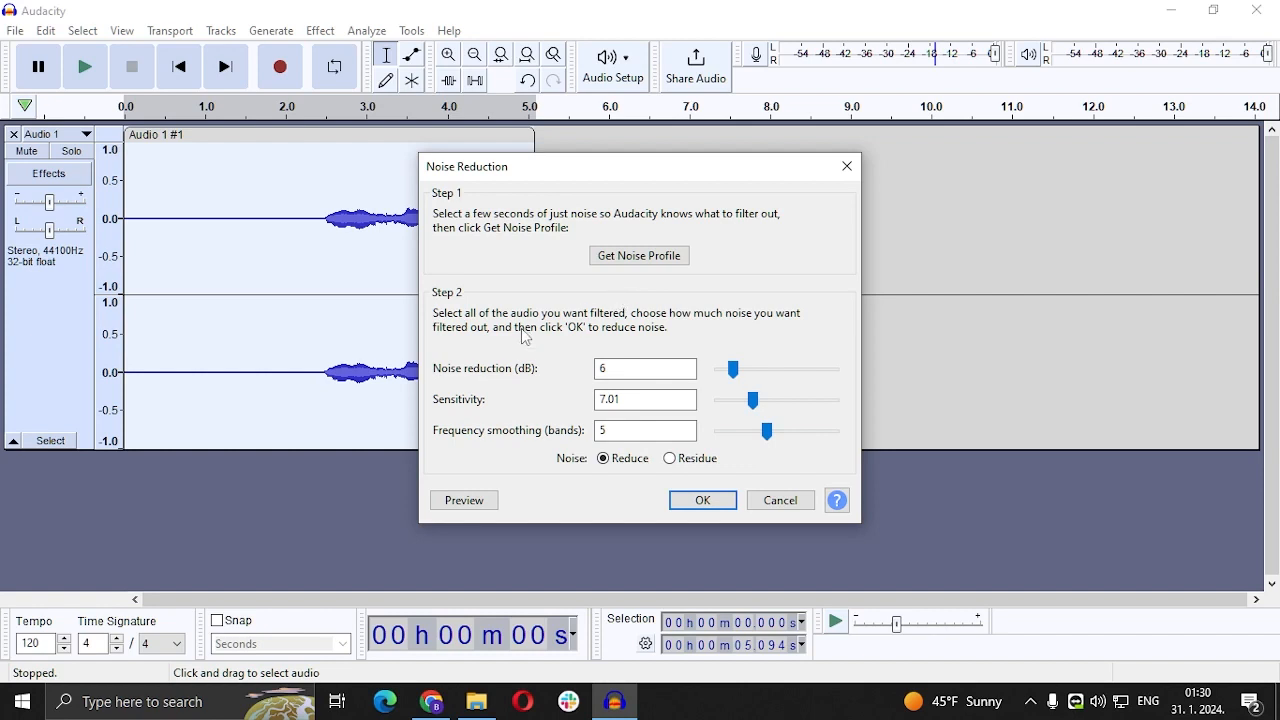
pyautogui.moveTo(567, 353)
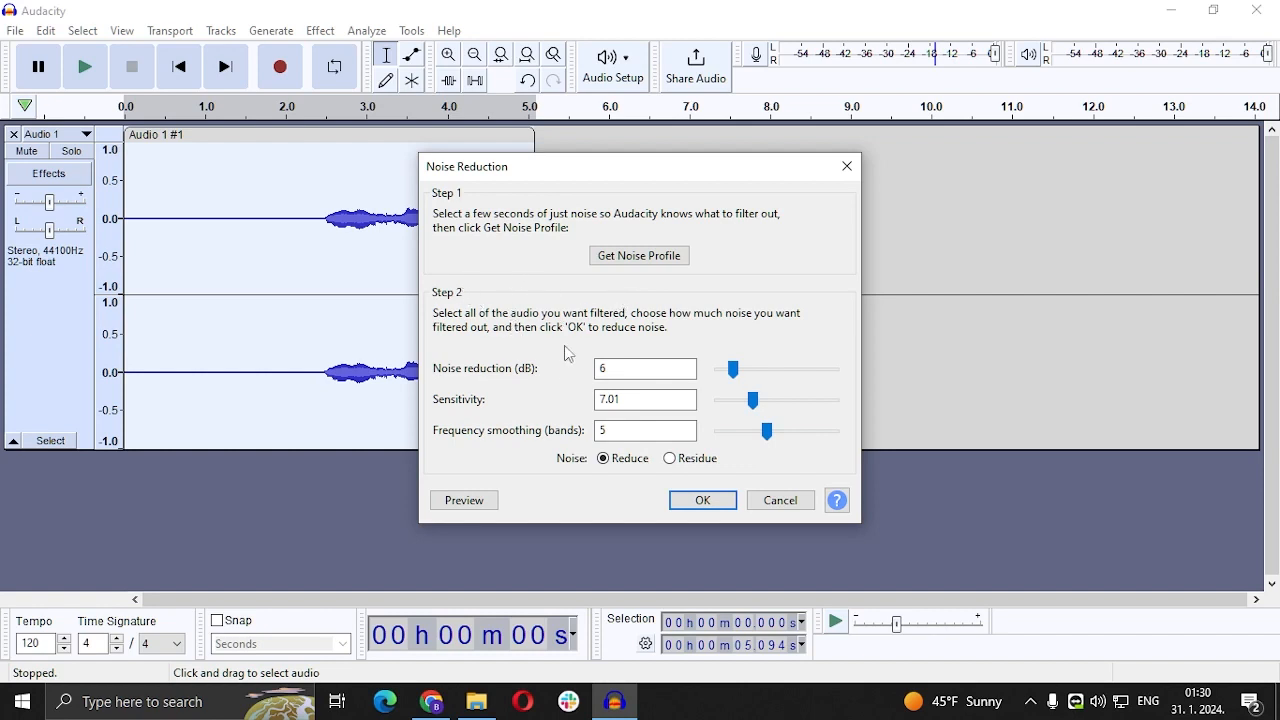
pyautogui.moveTo(567, 388)
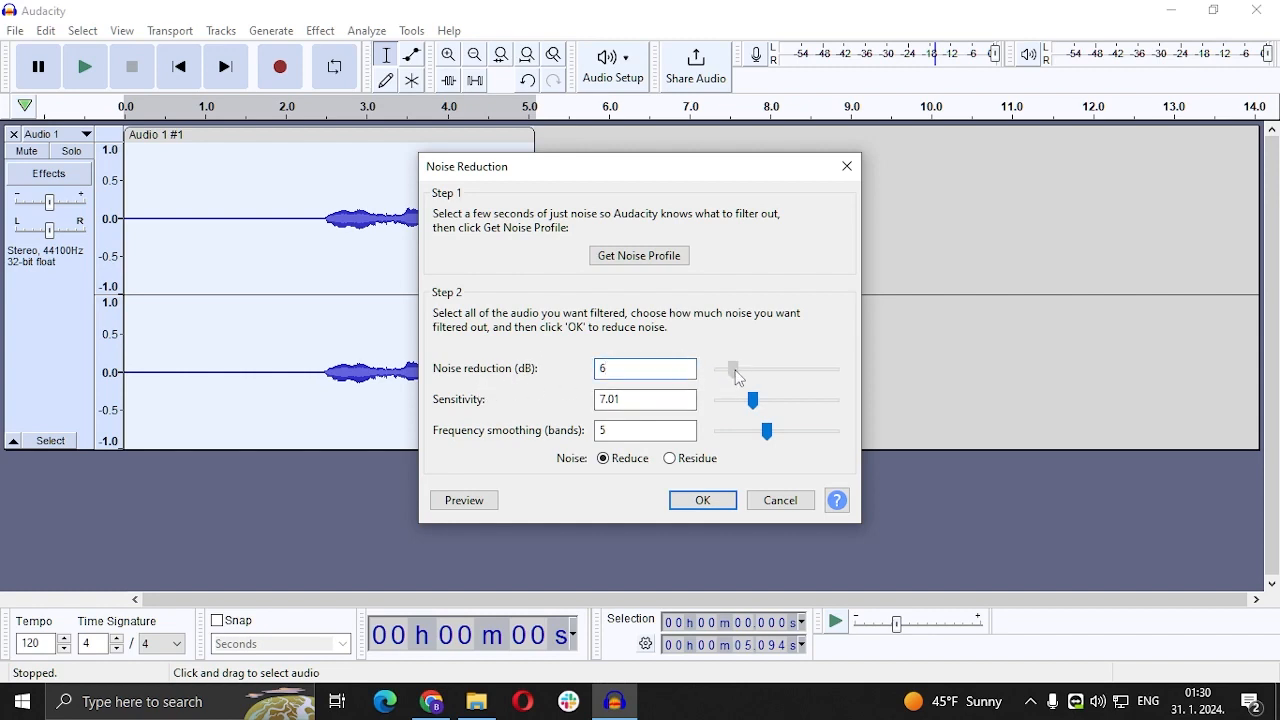
# - Adjust Noise Reduction sliders to 7 dB and sensitivity 6.01, and enter 7 smoothing bands
pyautogui.click(732, 369)
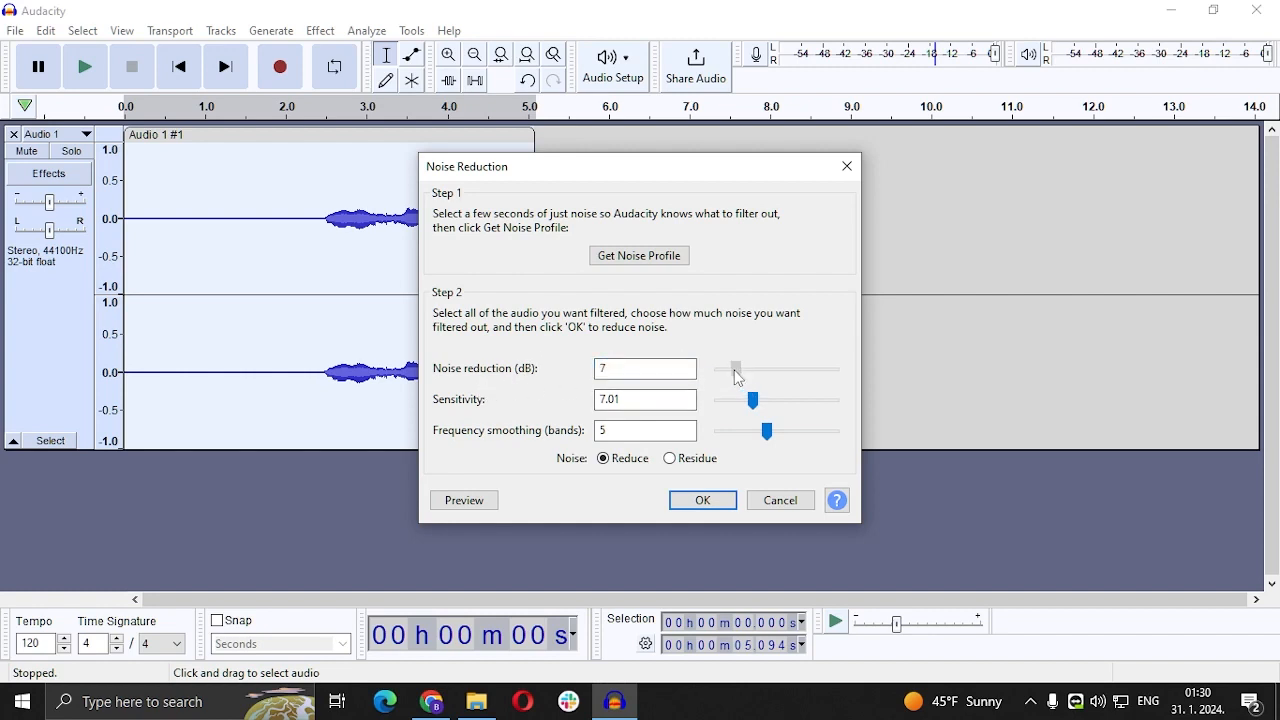
pyautogui.moveTo(737, 368); pyautogui.dragTo(732, 368)
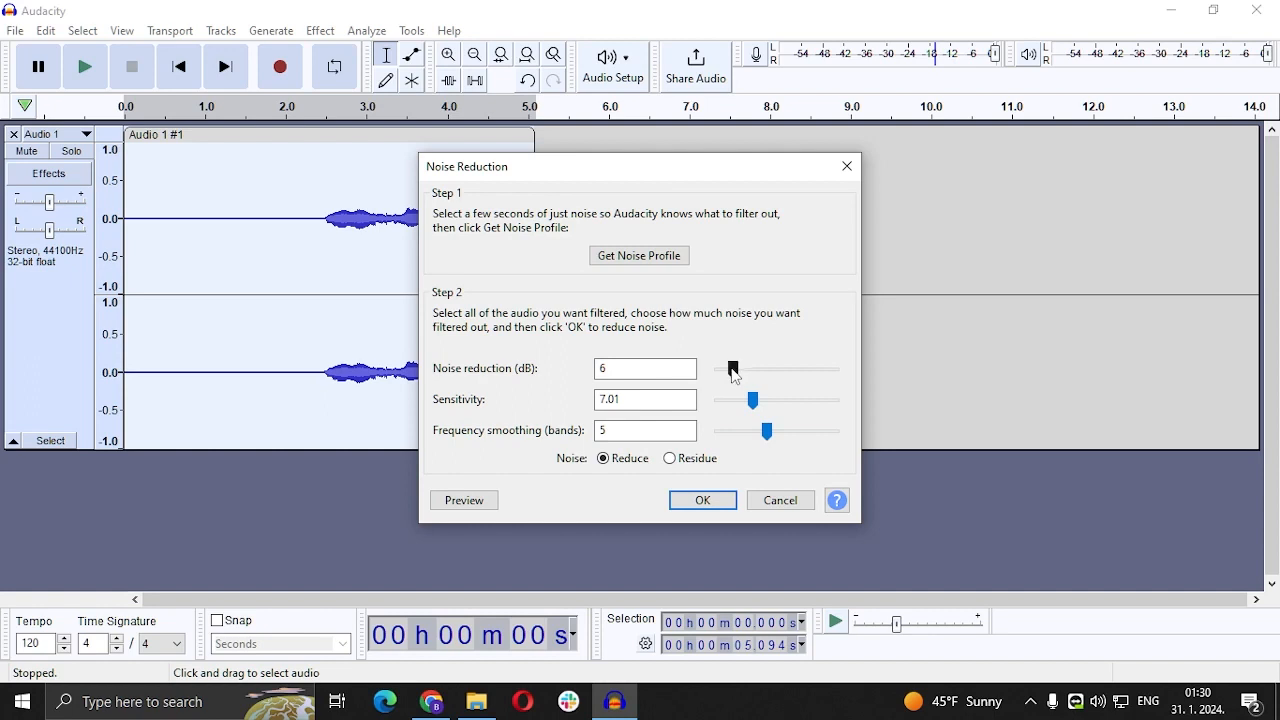
pyautogui.moveTo(733, 369); pyautogui.dragTo(742, 369)
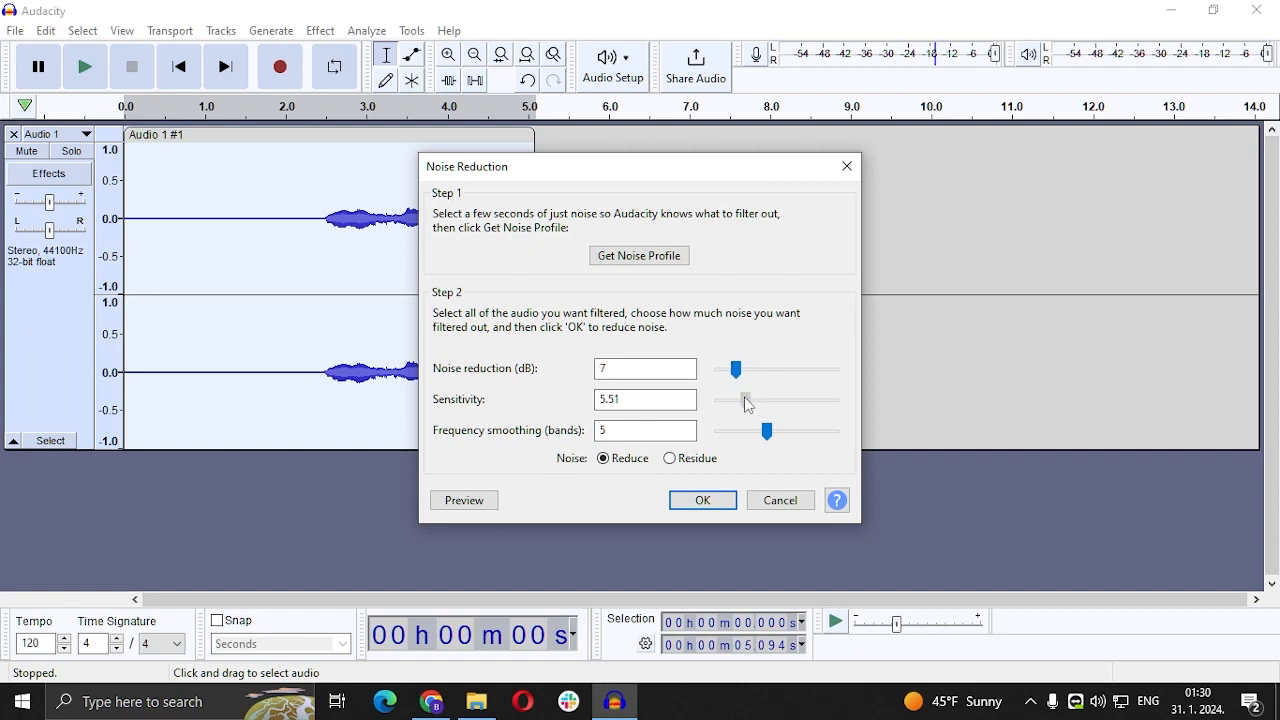
pyautogui.moveTo(744, 400); pyautogui.dragTo(783, 400)
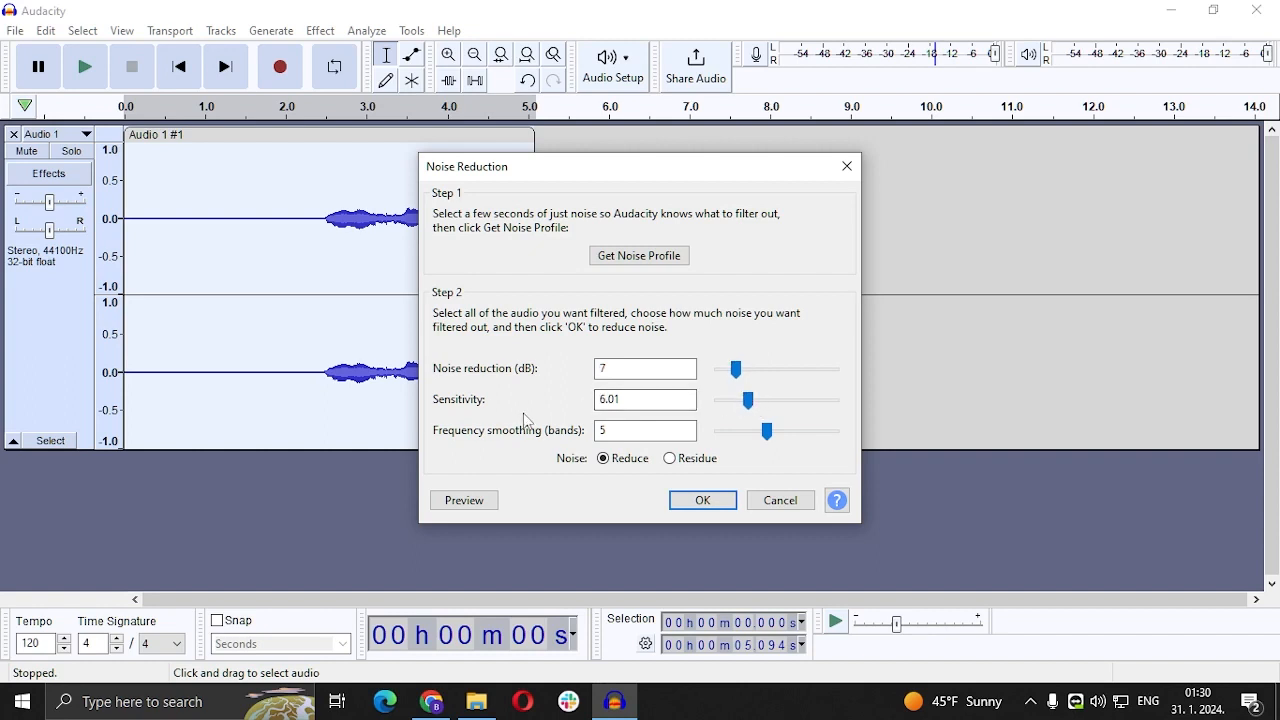
pyautogui.click(645, 430)
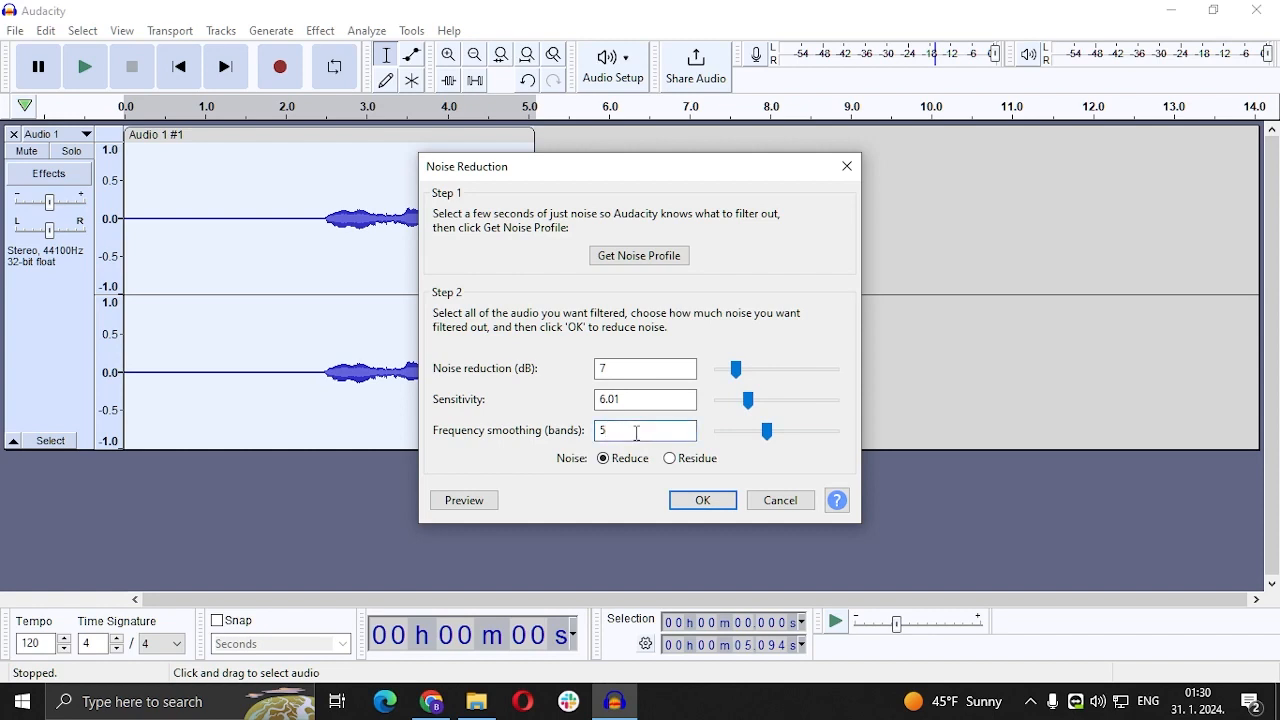
pyautogui.write('7')
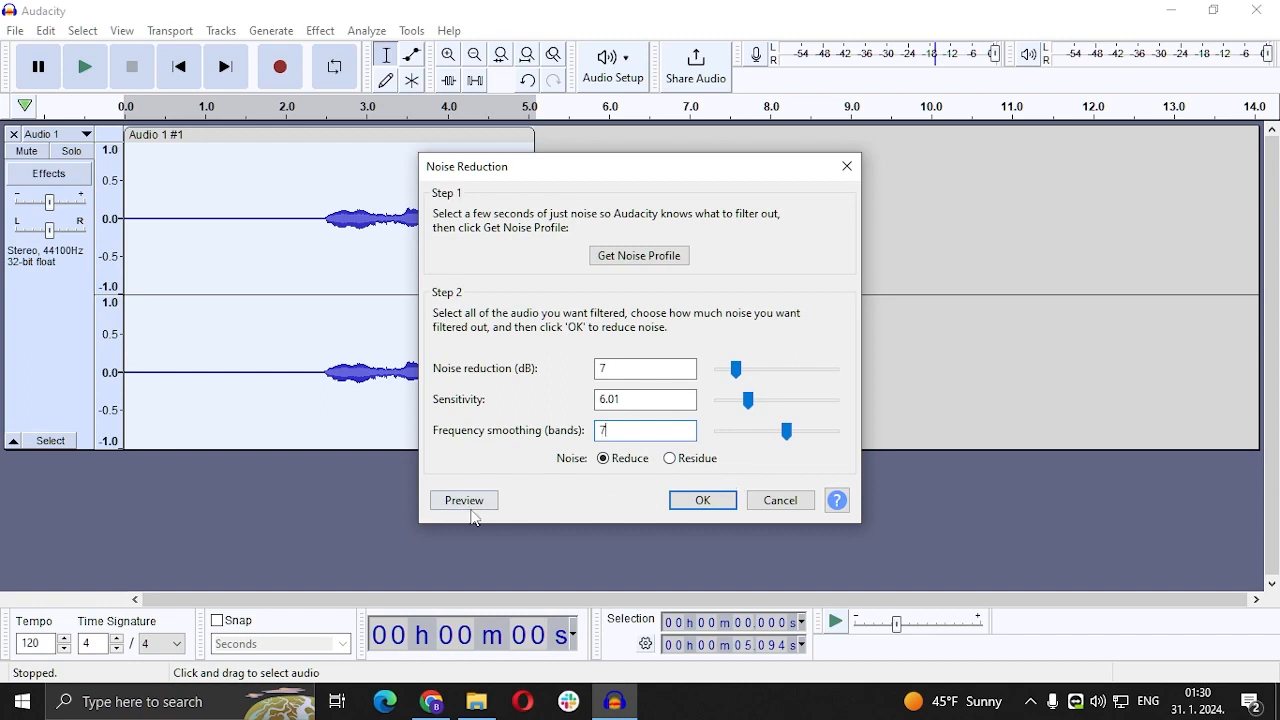
# - Preview the noise reduction, stop playback, then confirm with OK to process the clip
pyautogui.click(463, 500)
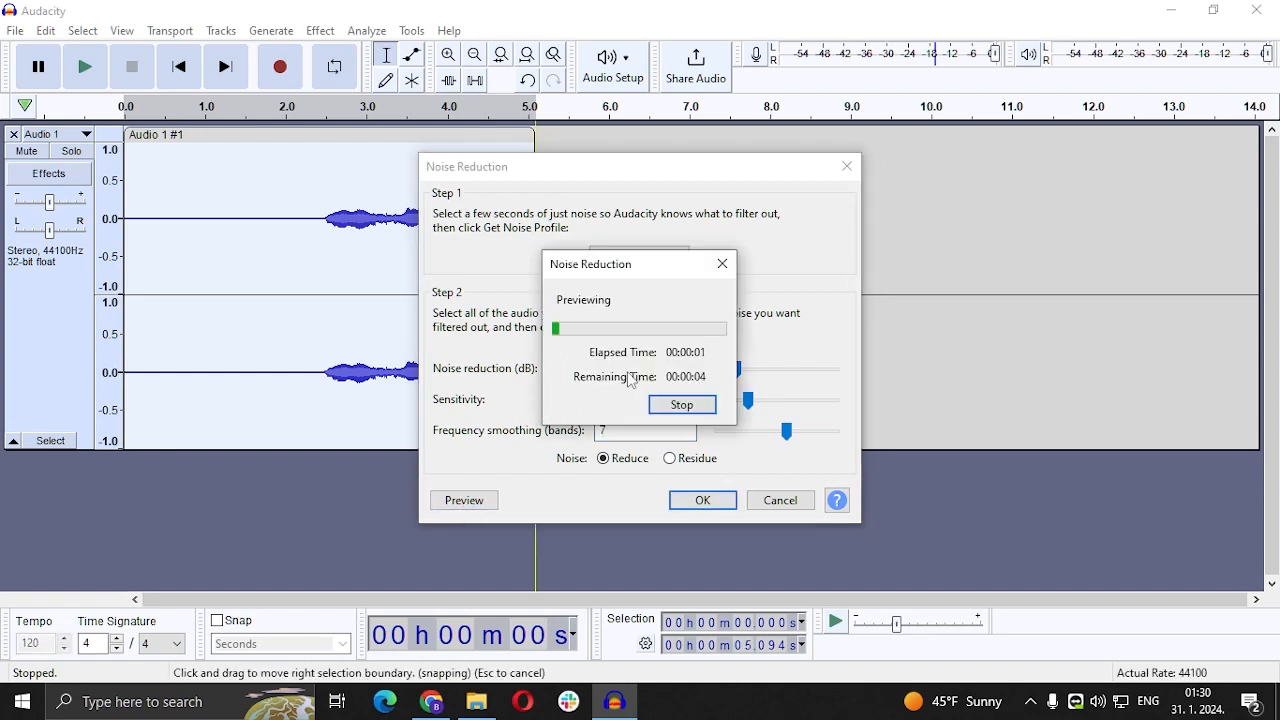
pyautogui.click(681, 404)
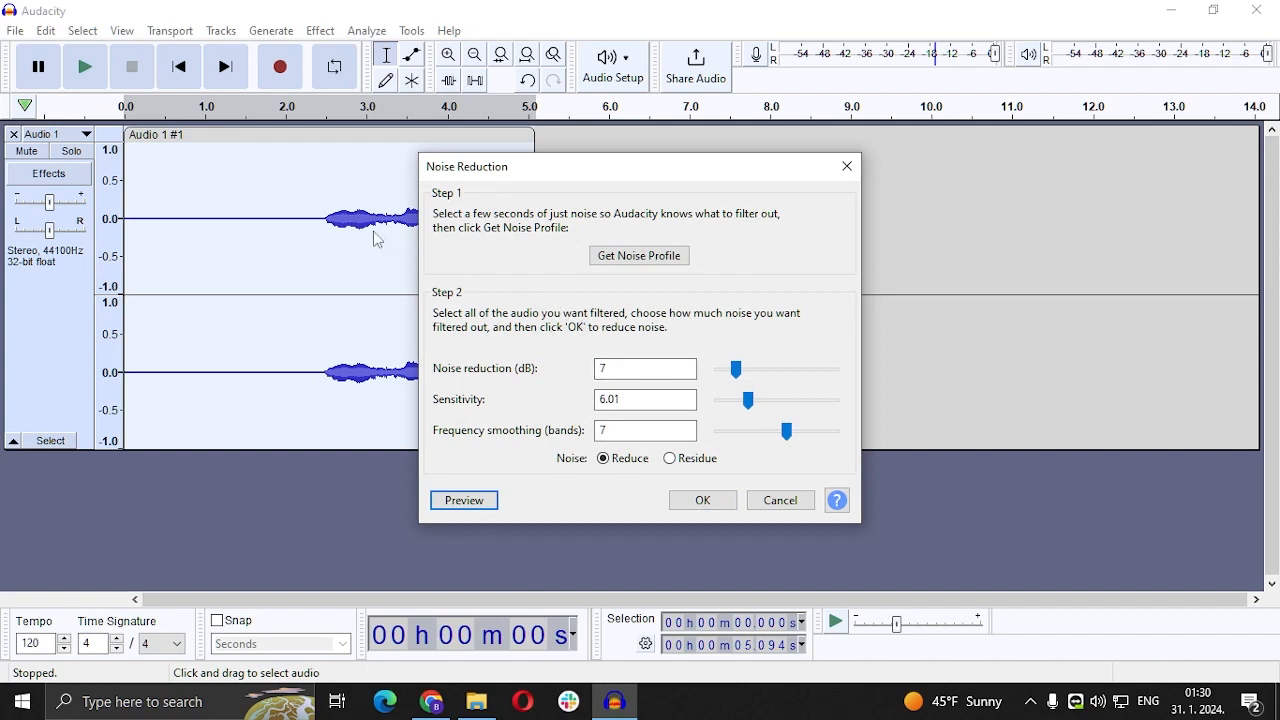
pyautogui.moveTo(524, 419)
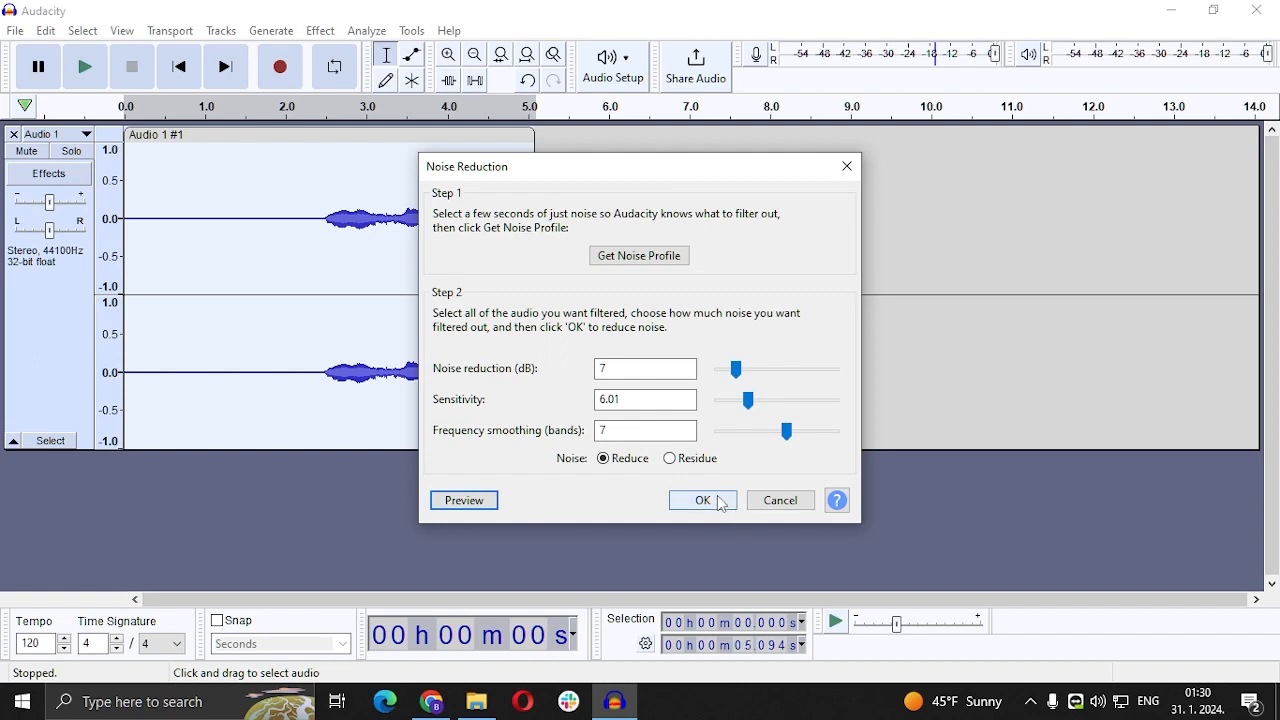
pyautogui.click(702, 500)
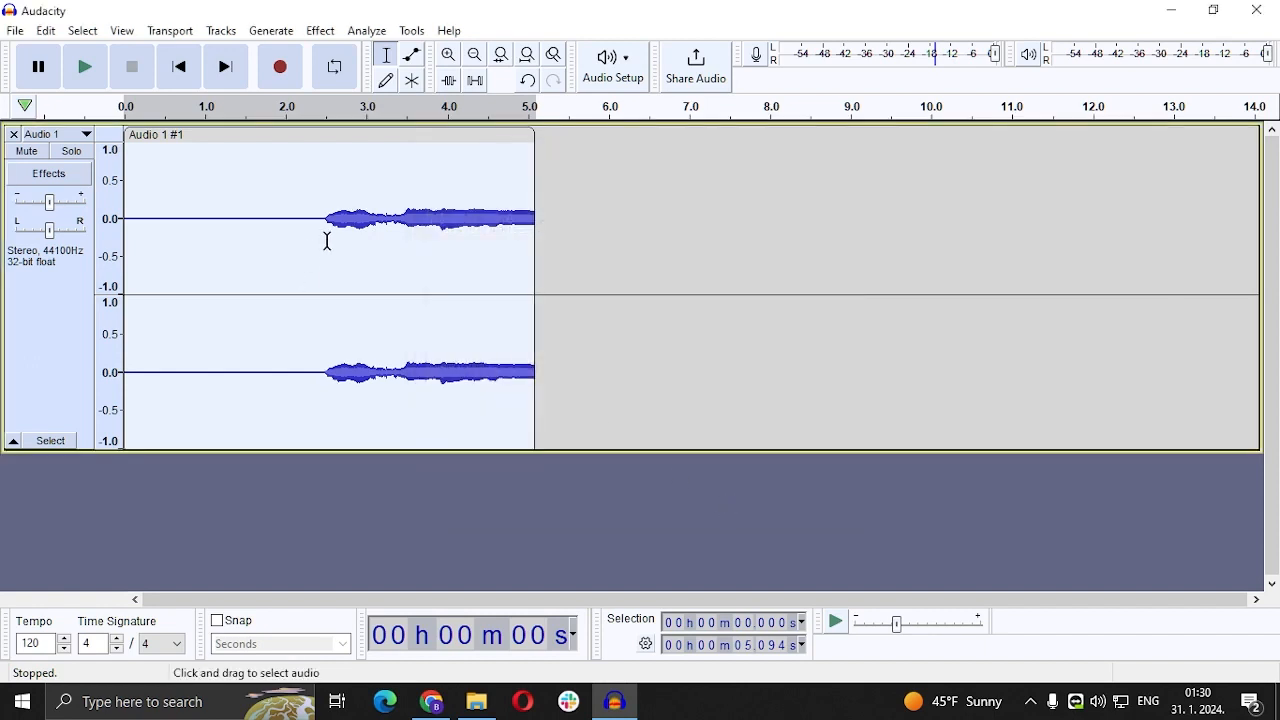